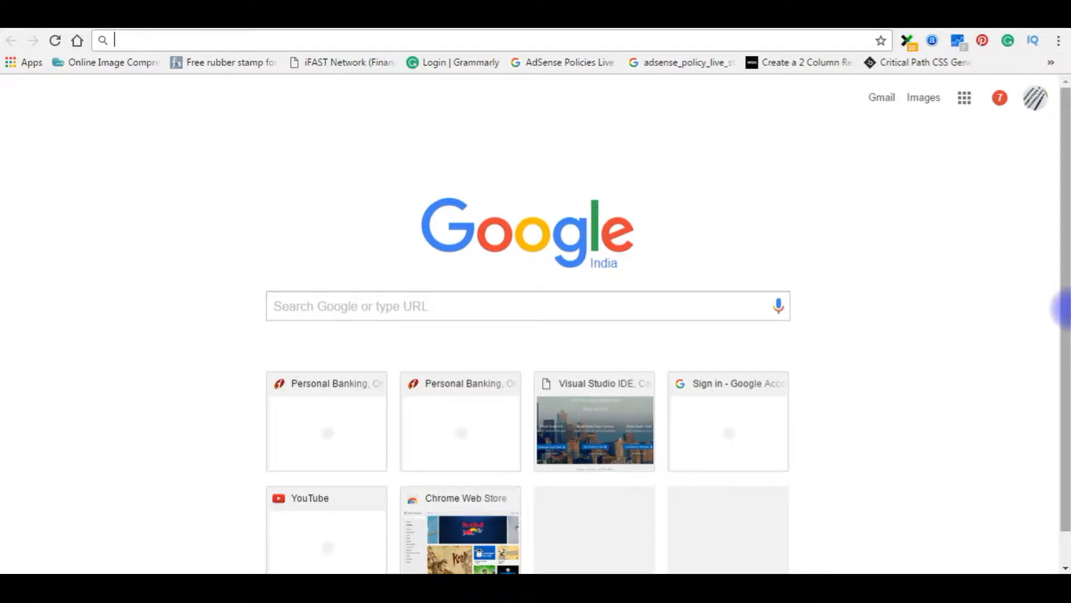
{"action": "mouse_move", "coordinate": [167, 40]}
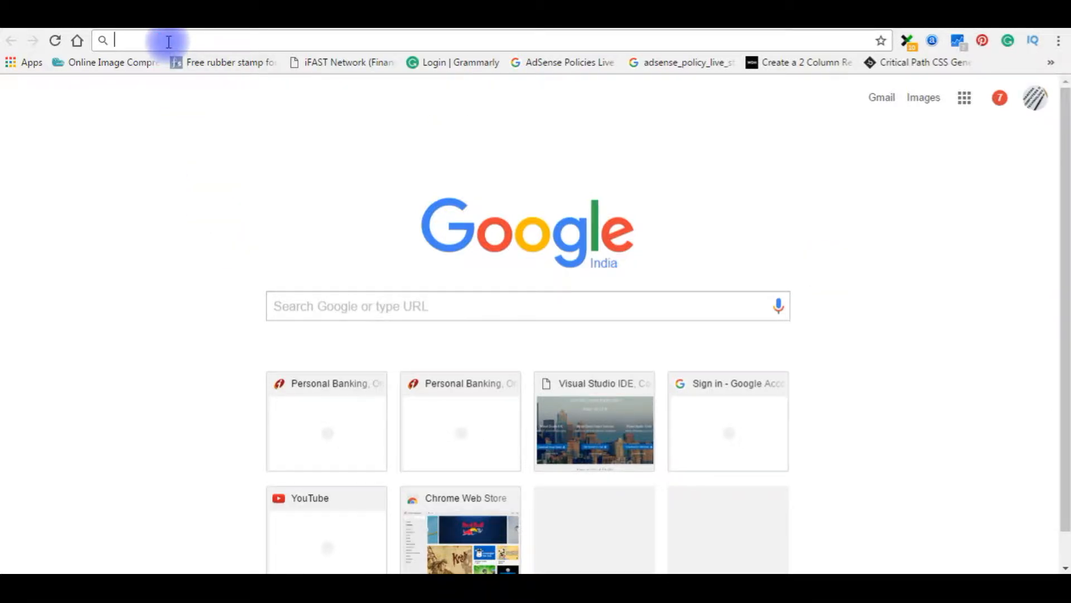
{"action": "type", "text": "www.visualstudio.com"}
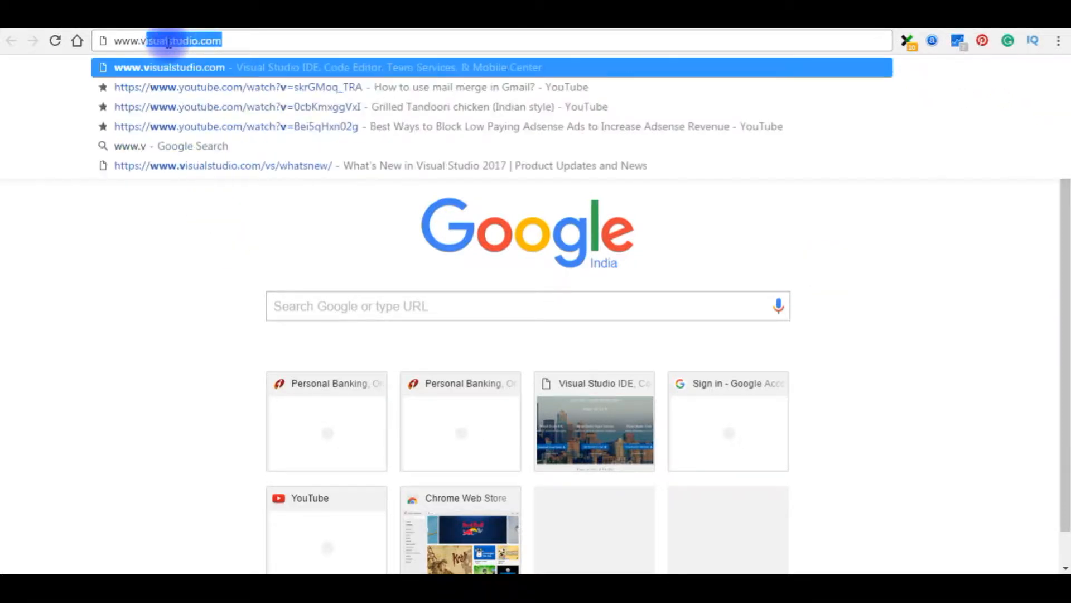
{"action": "key", "text": "Enter"}
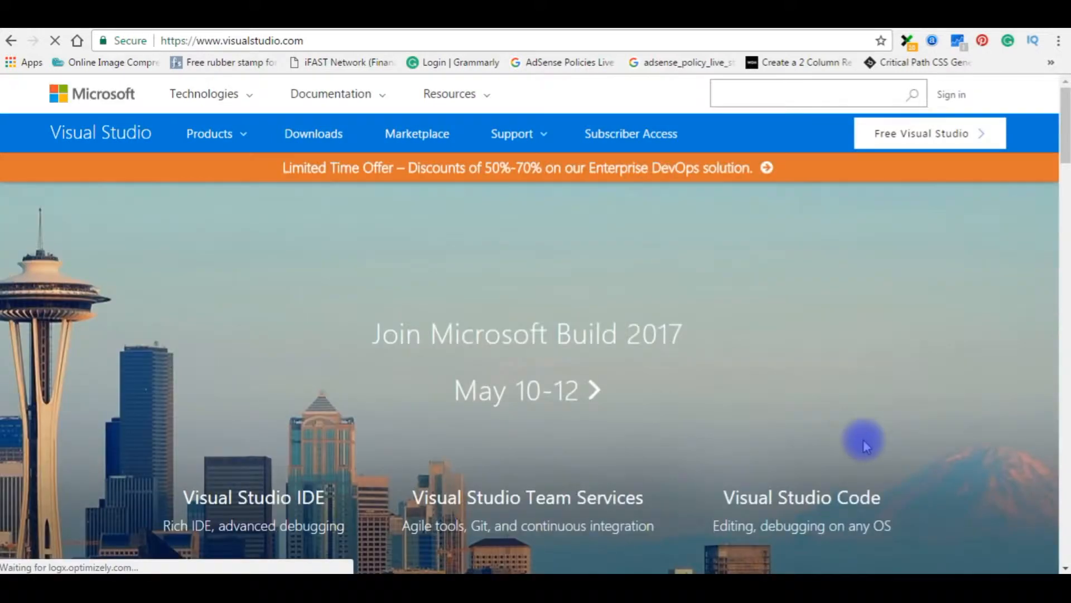
- Go to the Downloads page and scroll down to the Visual Studio 2017 row
{"action": "left_click", "coordinate": [313, 133]}
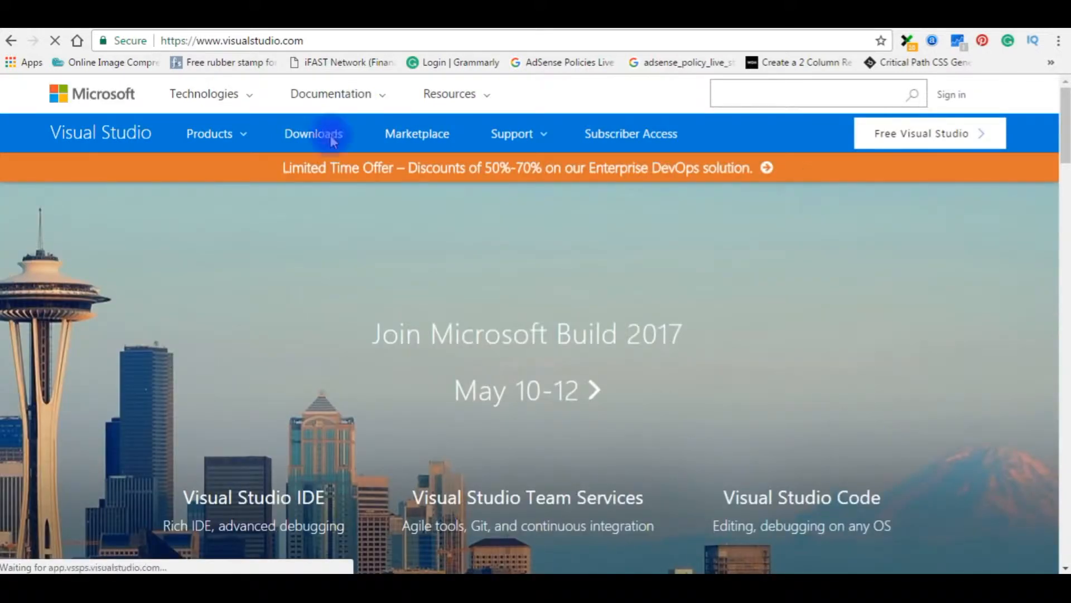
{"action": "left_click", "coordinate": [313, 133]}
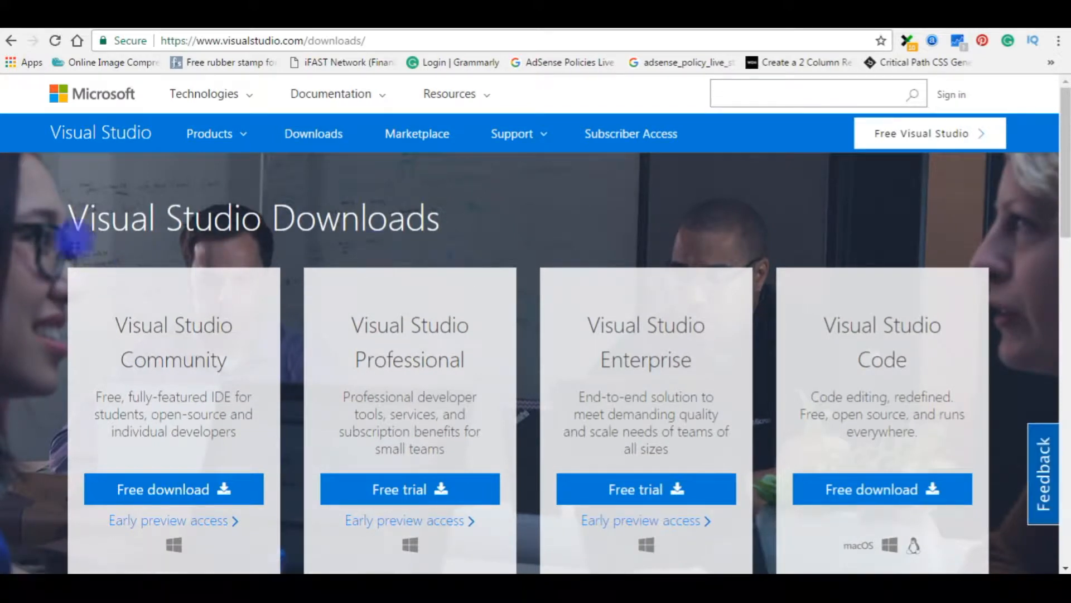
{"action": "scroll", "scroll_direction": "down", "scroll_amount": 3}
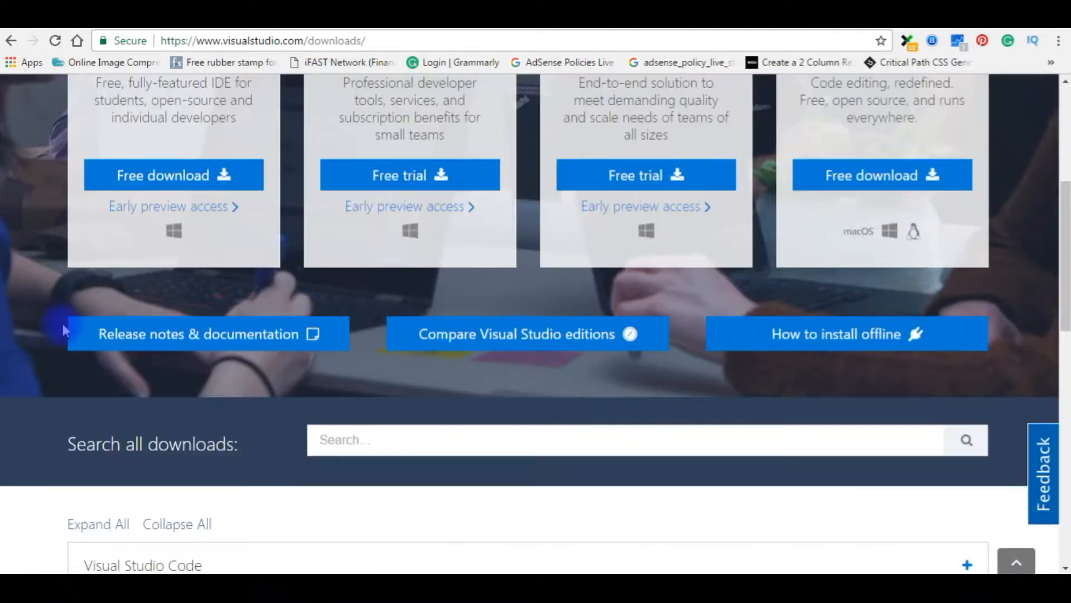
{"action": "scroll", "scroll_direction": "down", "scroll_amount": 3}
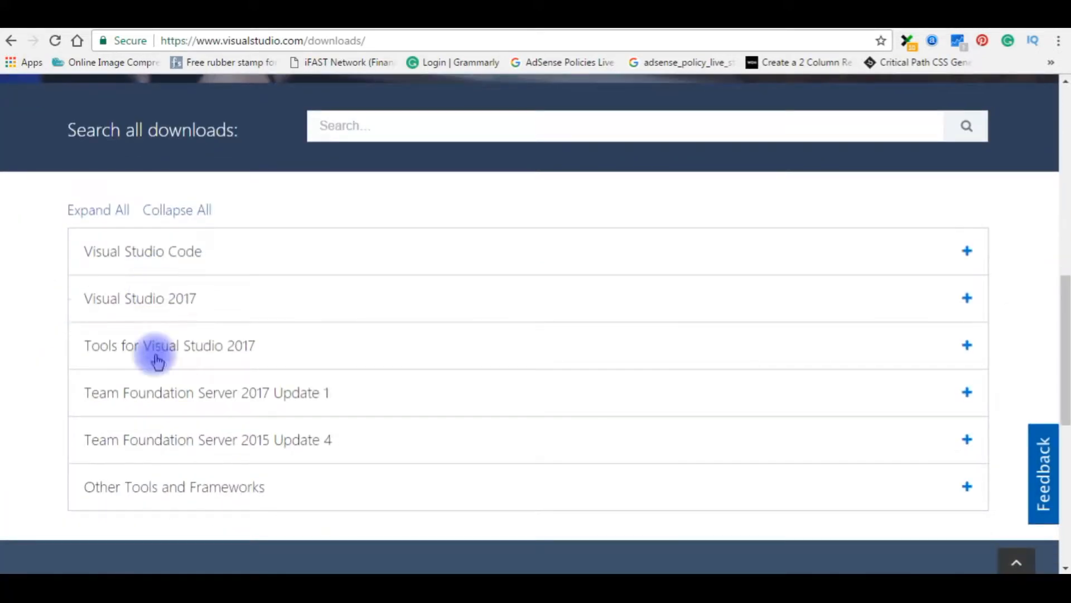
{"action": "mouse_move", "coordinate": [144, 304]}
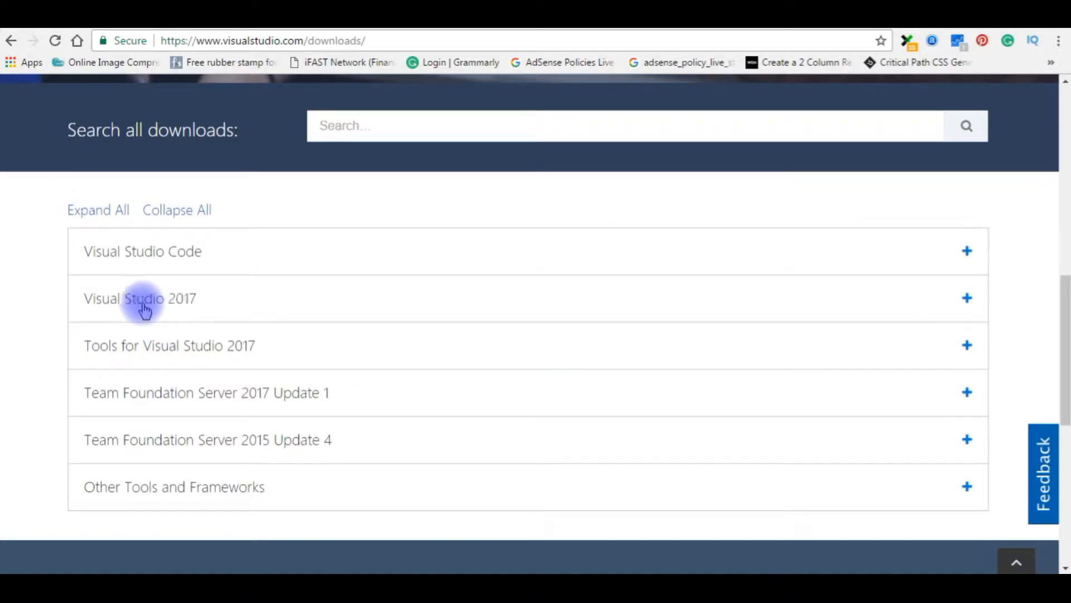
- Expand the Visual Studio 2017 editions and highlight Professional 2017
{"action": "left_click", "coordinate": [140, 298]}
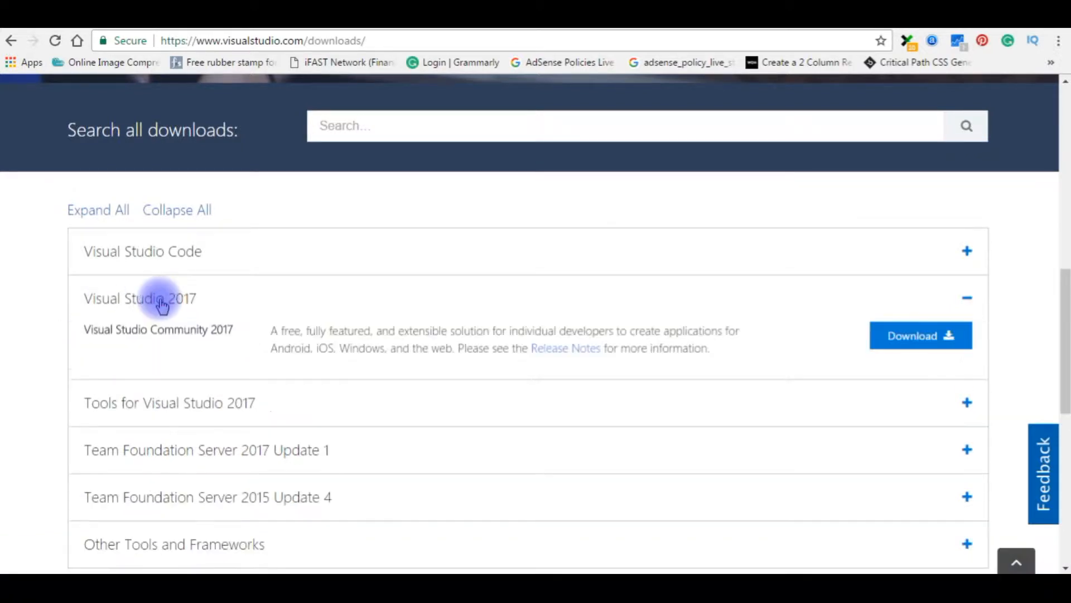
{"action": "scroll", "scroll_direction": "down", "scroll_amount": 3}
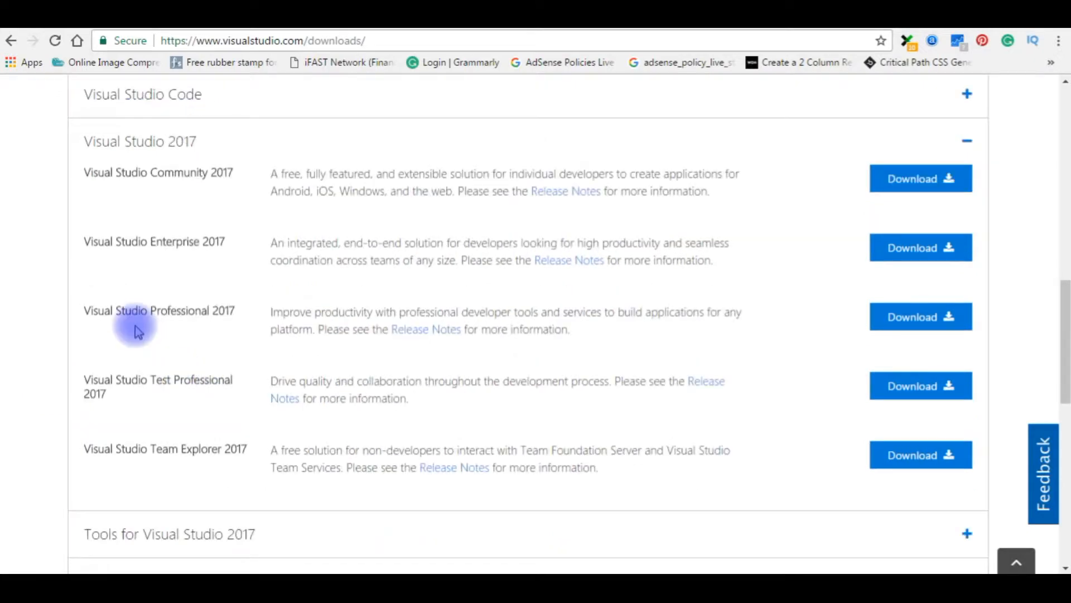
{"action": "left_click", "coordinate": [226, 312]}
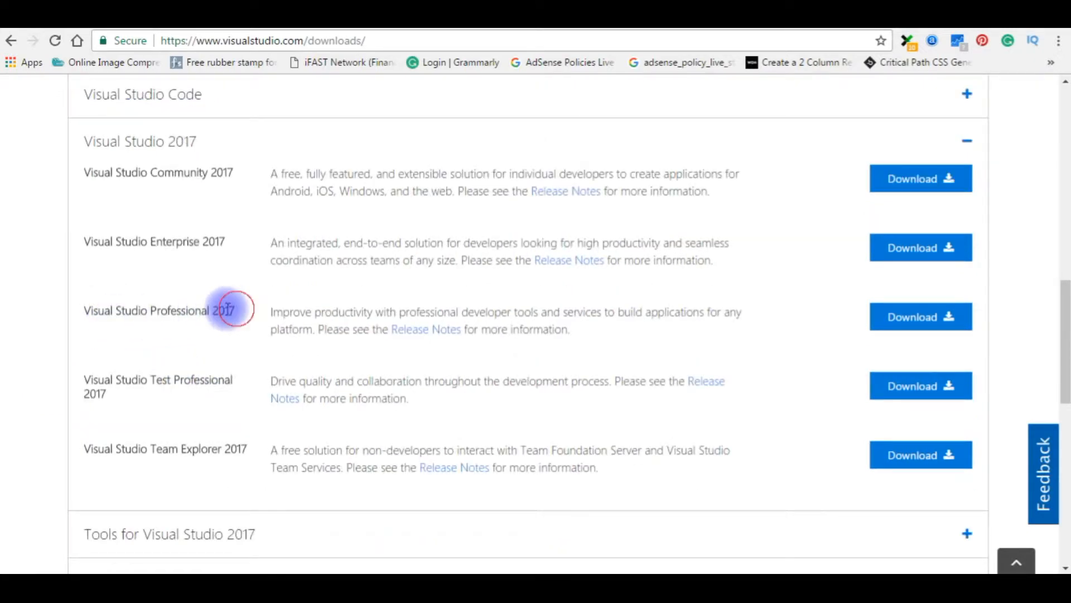
{"action": "double_click", "coordinate": [157, 310]}
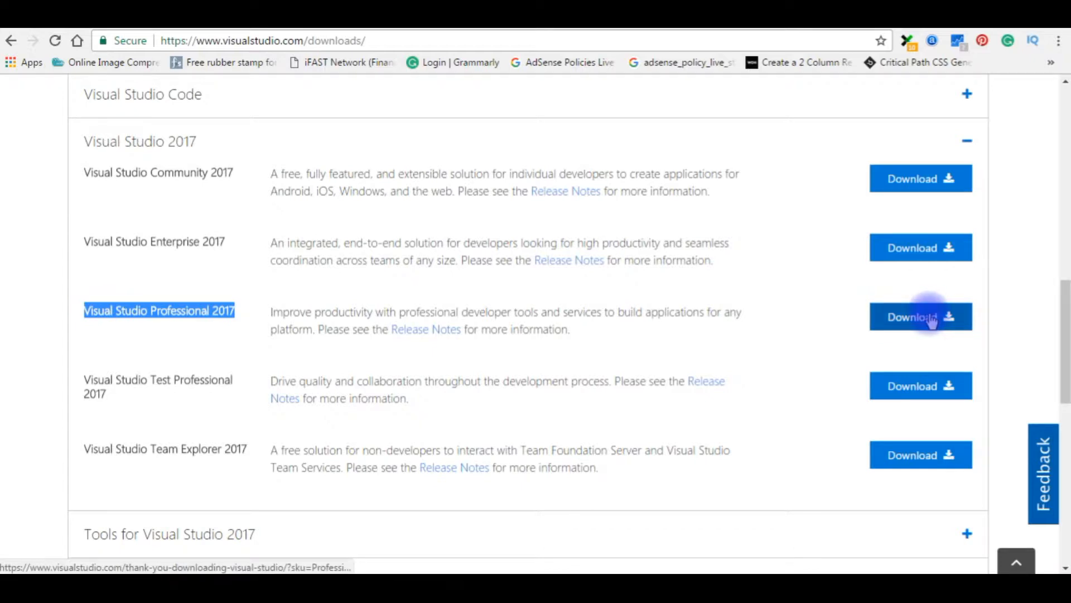
- Download the Visual Studio Professional 2017 installer and run the downloaded .exe
{"action": "left_click", "coordinate": [921, 316]}
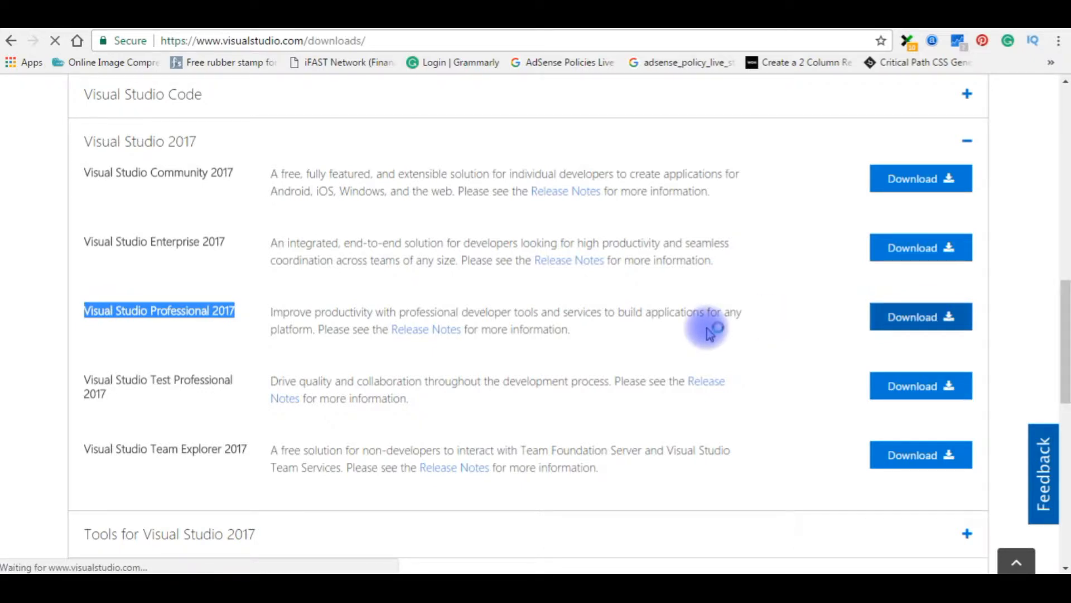
{"action": "left_click", "coordinate": [919, 316]}
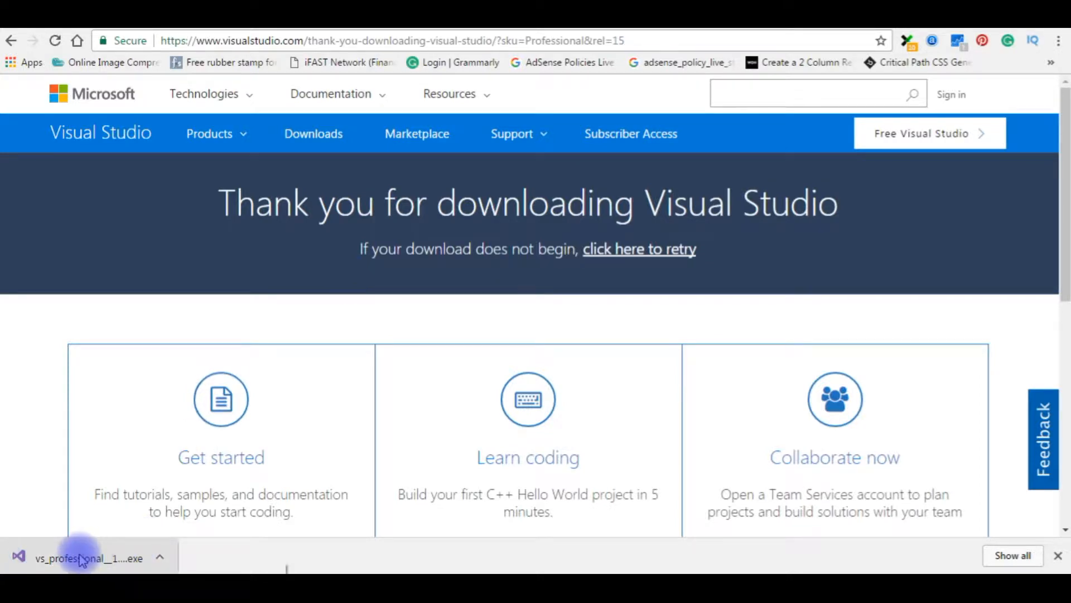
{"action": "left_click", "coordinate": [87, 558]}
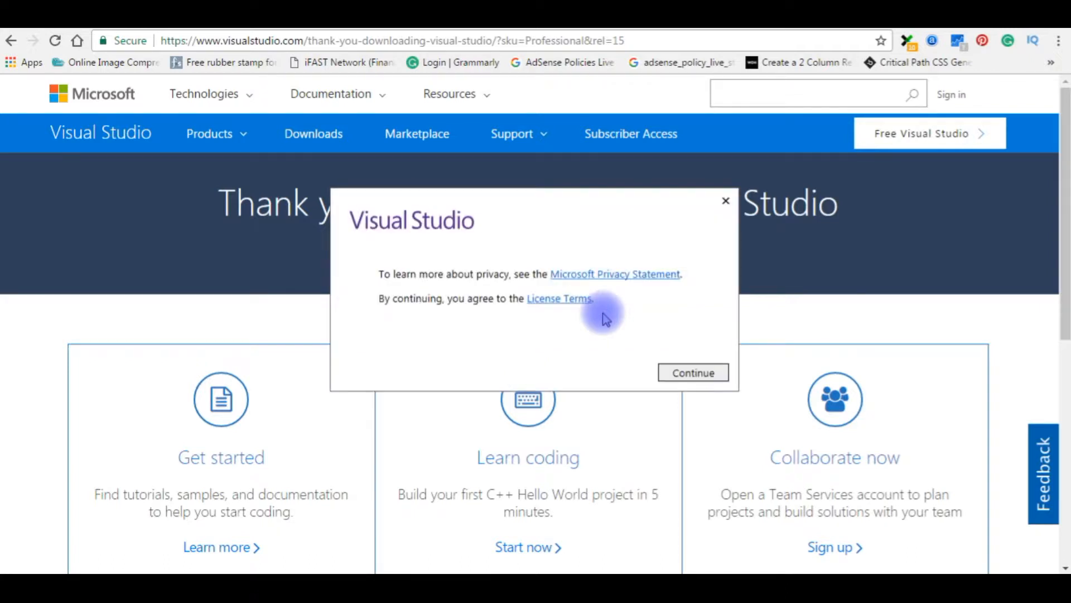
{"action": "mouse_move", "coordinate": [632, 355]}
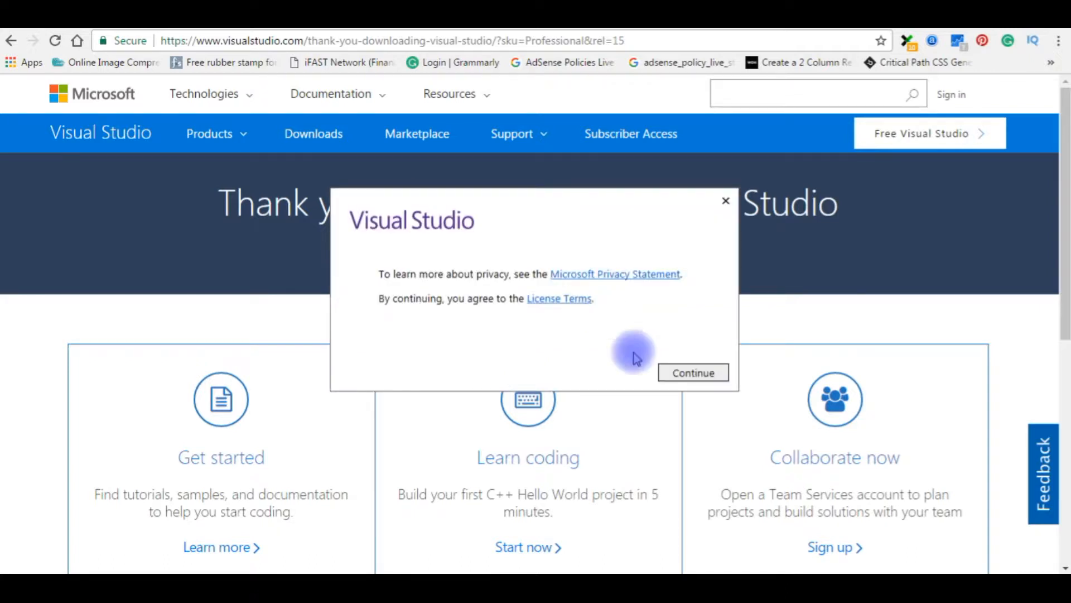
- Continue past the installer's privacy and license terms to the Workloads choices
{"action": "left_click", "coordinate": [692, 373]}
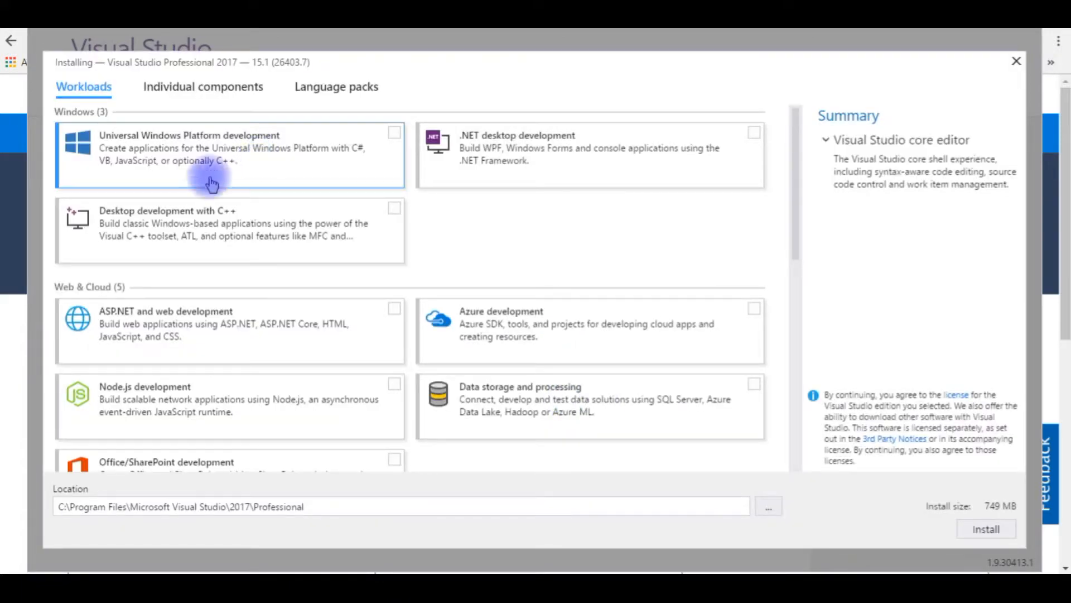
{"action": "mouse_move", "coordinate": [812, 183]}
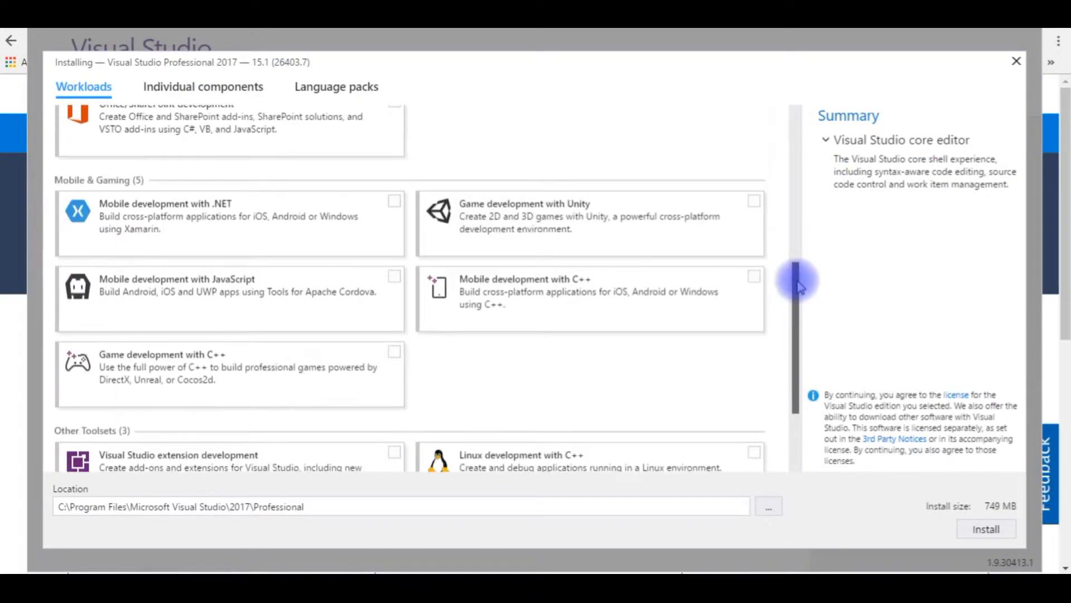
- Install Professional 2017 with web, Node.js, Azure, data storage and Office/SharePoint workloads, then launch it
{"action": "scroll", "scroll_direction": "up", "scroll_amount": 3}
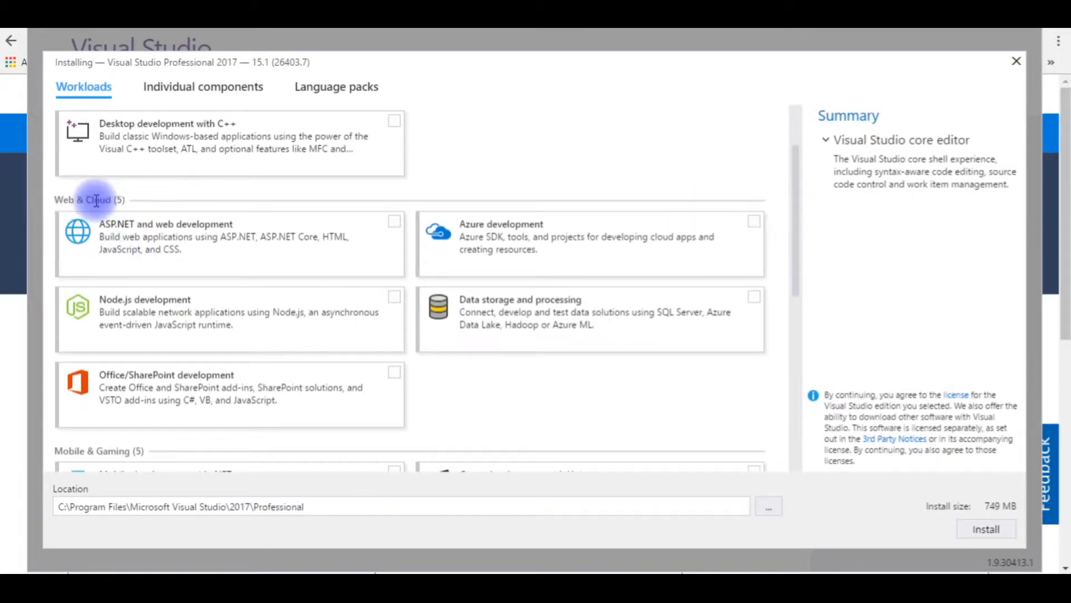
{"action": "left_click", "coordinate": [394, 221]}
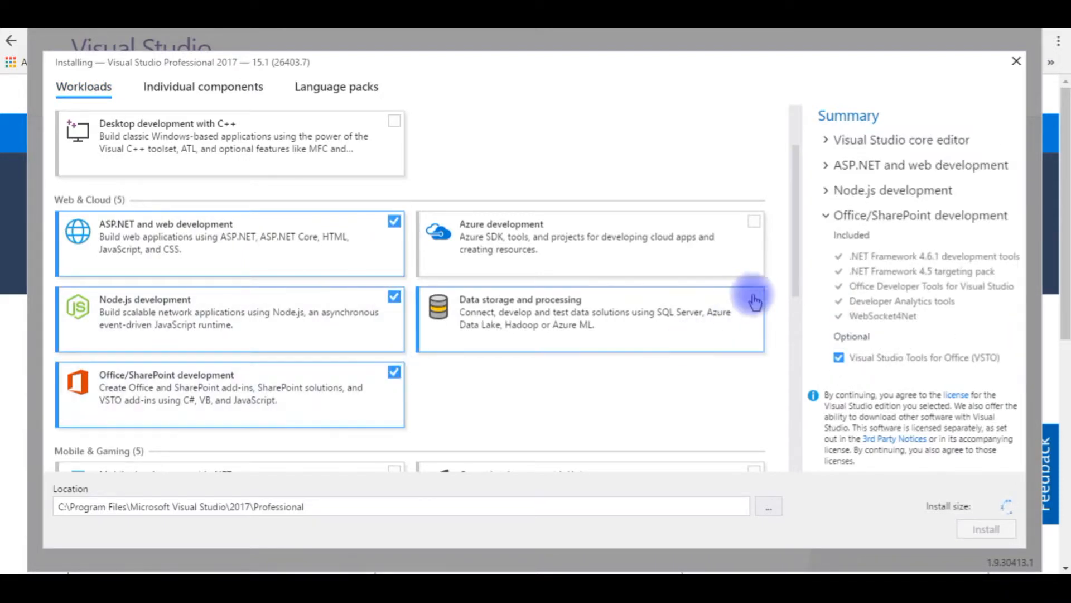
{"action": "left_click", "coordinate": [755, 221]}
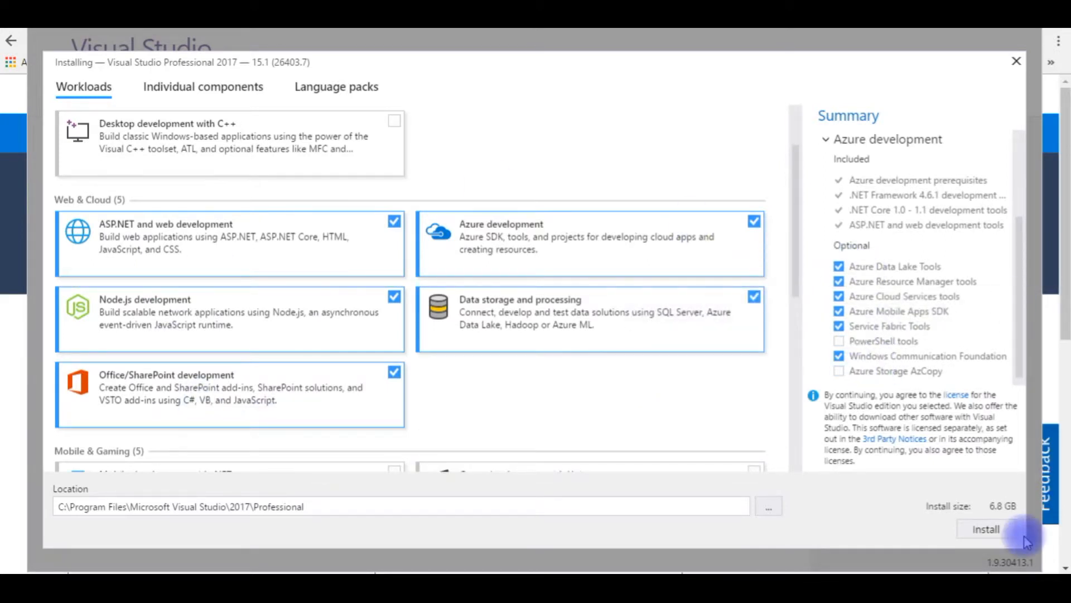
{"action": "left_click", "coordinate": [985, 529]}
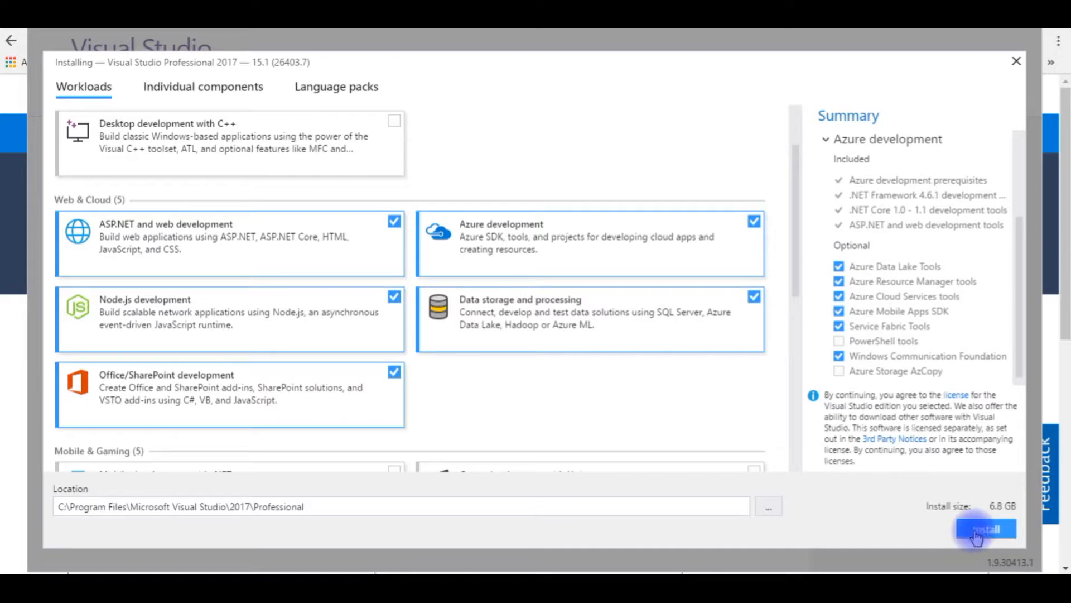
{"action": "left_click", "coordinate": [984, 532]}
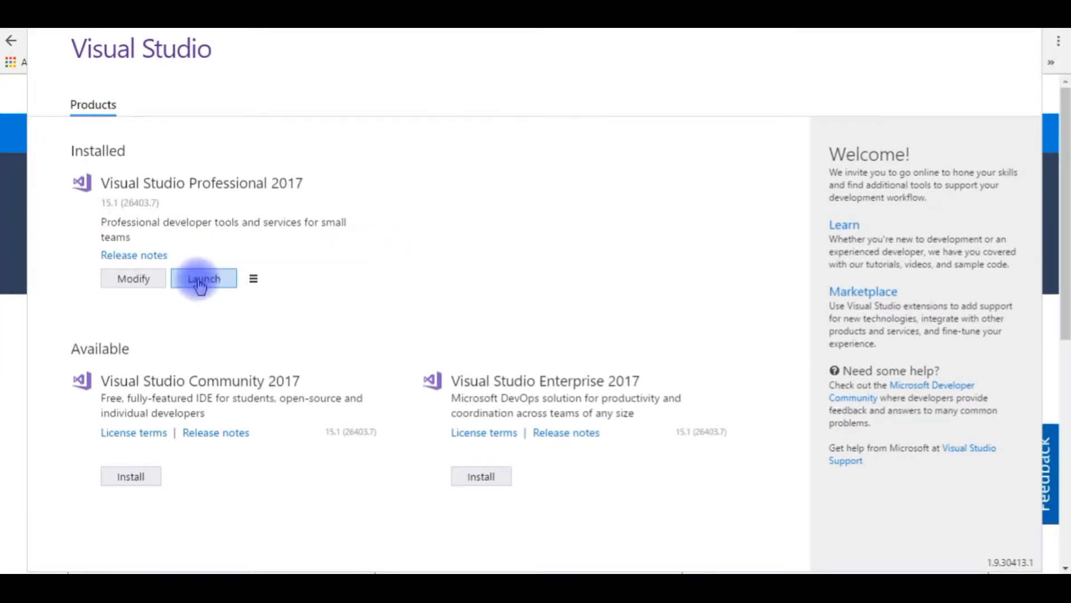
{"action": "left_click", "coordinate": [203, 278]}
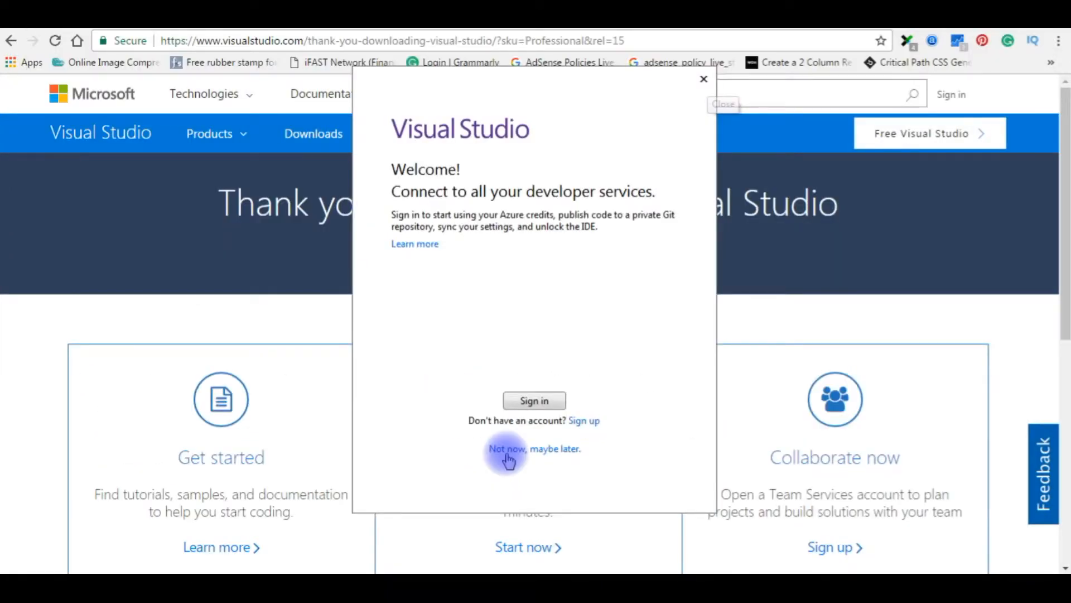
- Skip sign-in, choose Visual C# settings with previous customizations, and start Visual Studio
{"action": "left_click", "coordinate": [533, 449]}
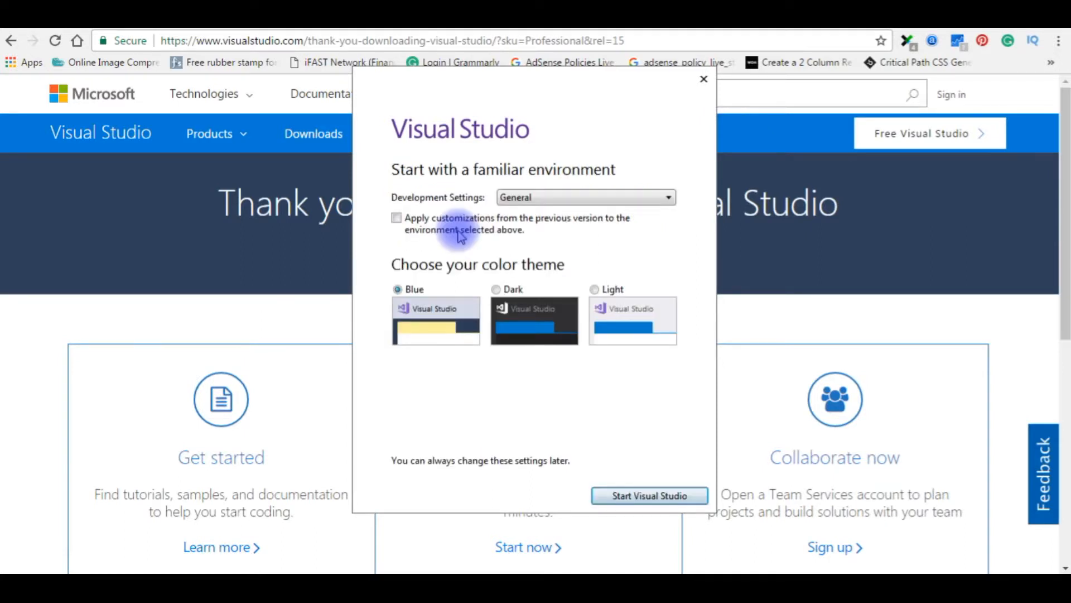
{"action": "mouse_move", "coordinate": [429, 149]}
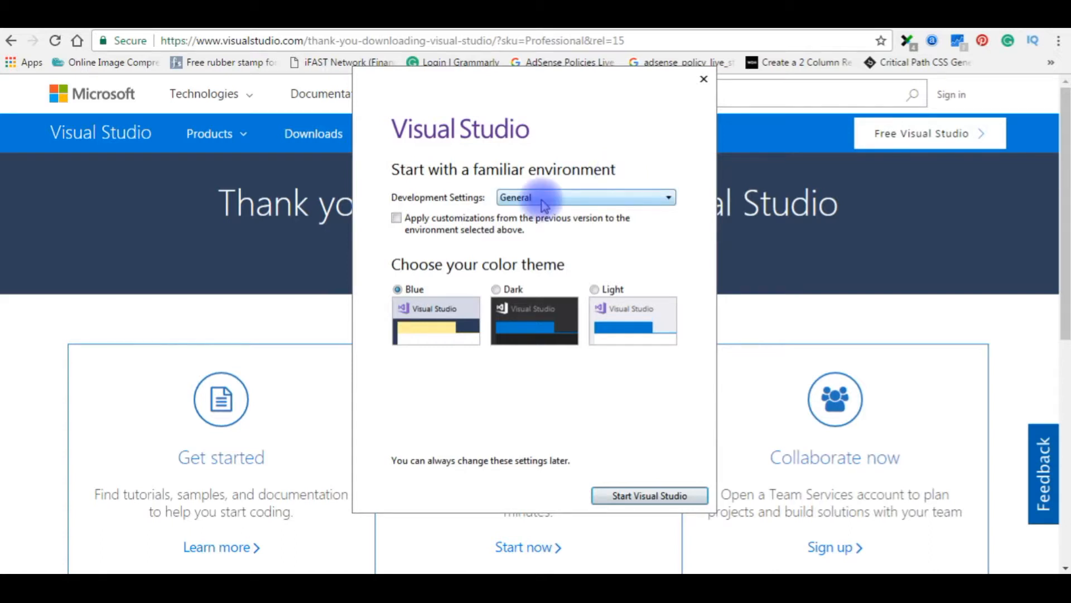
{"action": "left_click", "coordinate": [583, 197]}
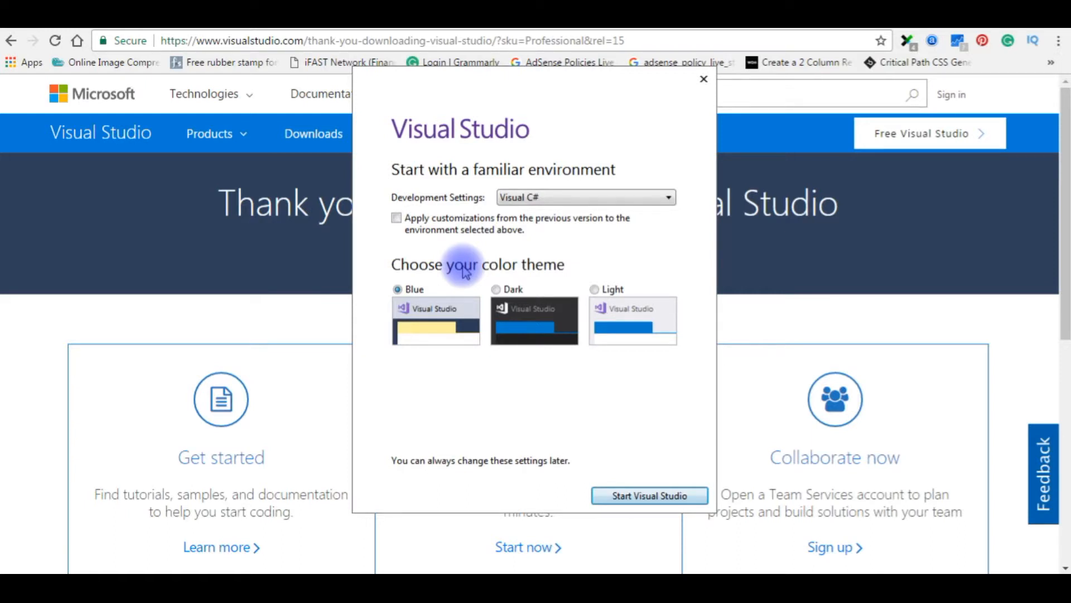
{"action": "left_click", "coordinate": [396, 218]}
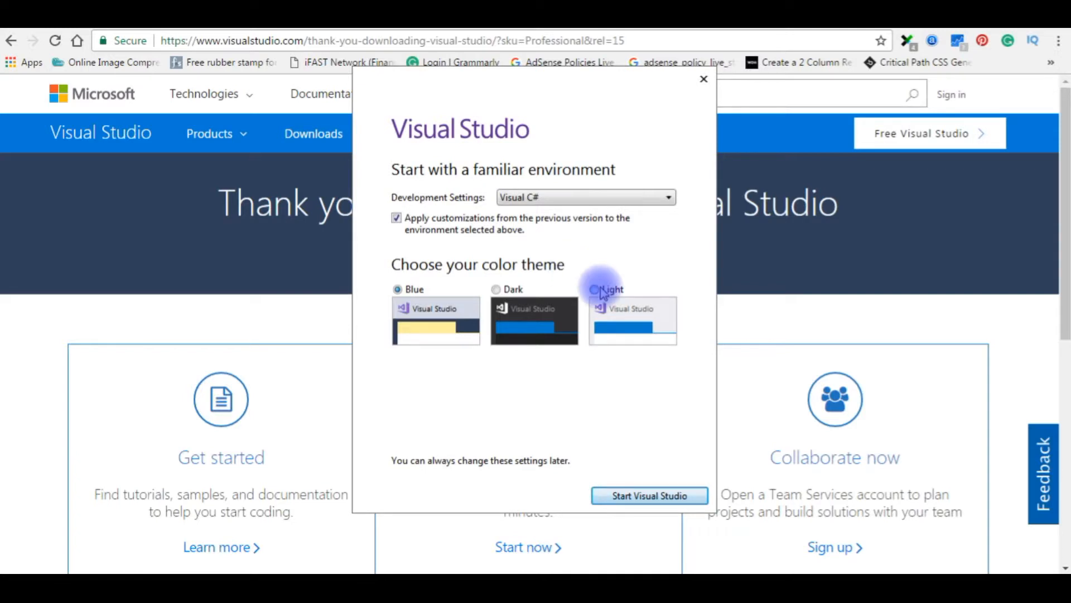
{"action": "left_click", "coordinate": [648, 496]}
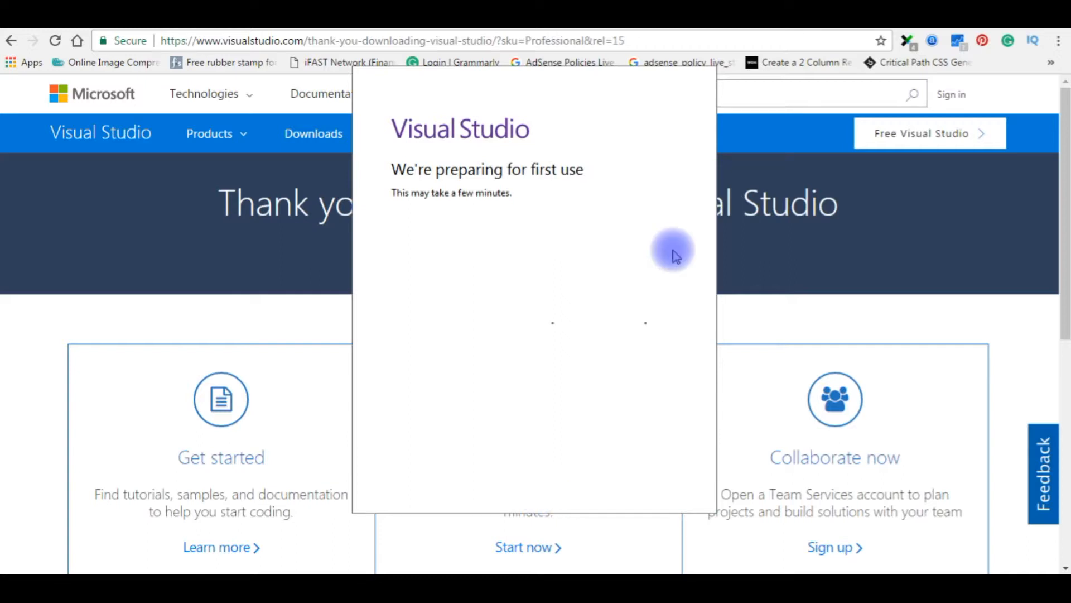
{"action": "mouse_move", "coordinate": [350, 438]}
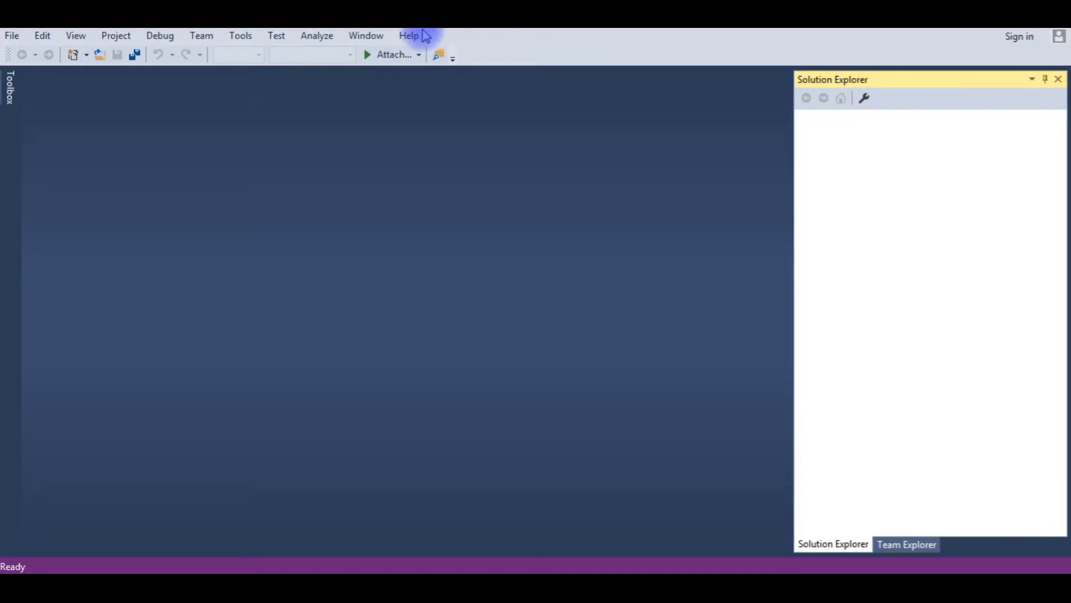
- Open the Help menu to check the installed Visual Studio version
{"action": "left_click", "coordinate": [408, 36]}
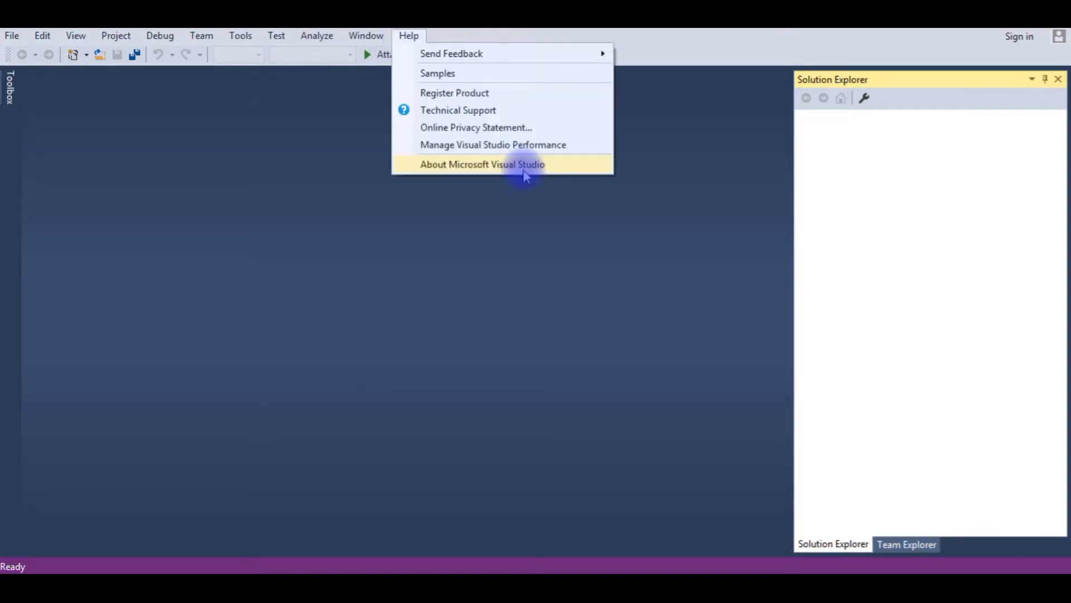
{"action": "mouse_move", "coordinate": [504, 170]}
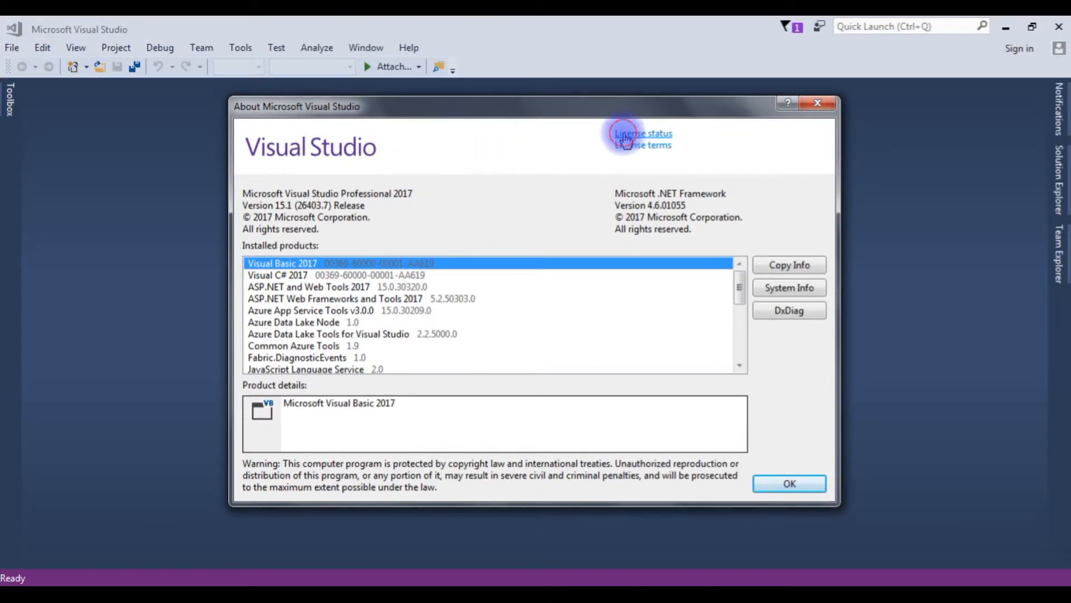
{"action": "left_click", "coordinate": [642, 133]}
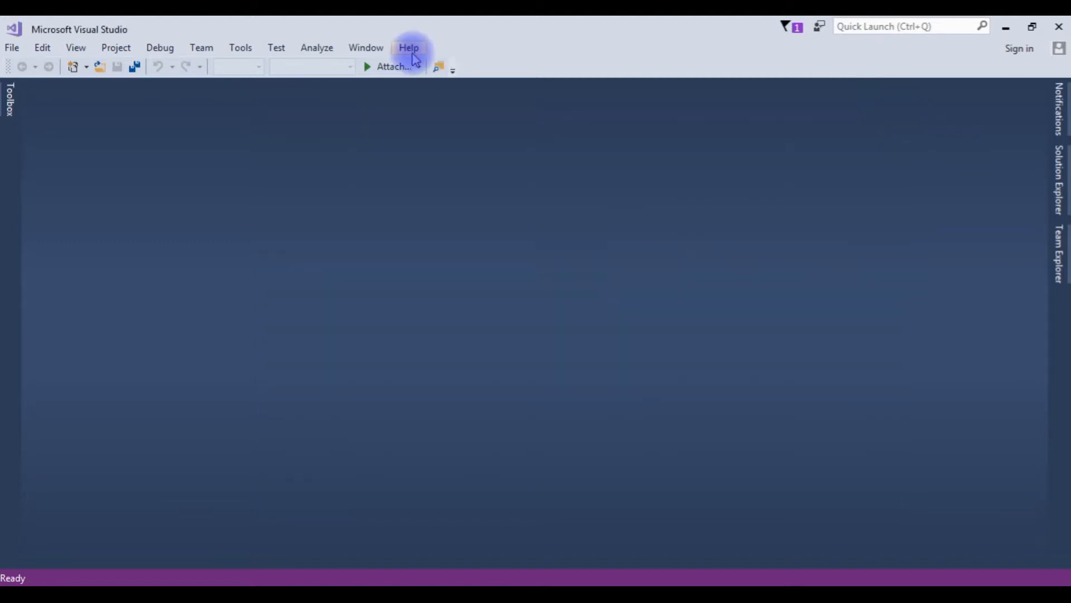
- Start a new project and select the C# ASP.NET Web Application (.NET Framework) template
{"action": "left_click", "coordinate": [11, 47]}
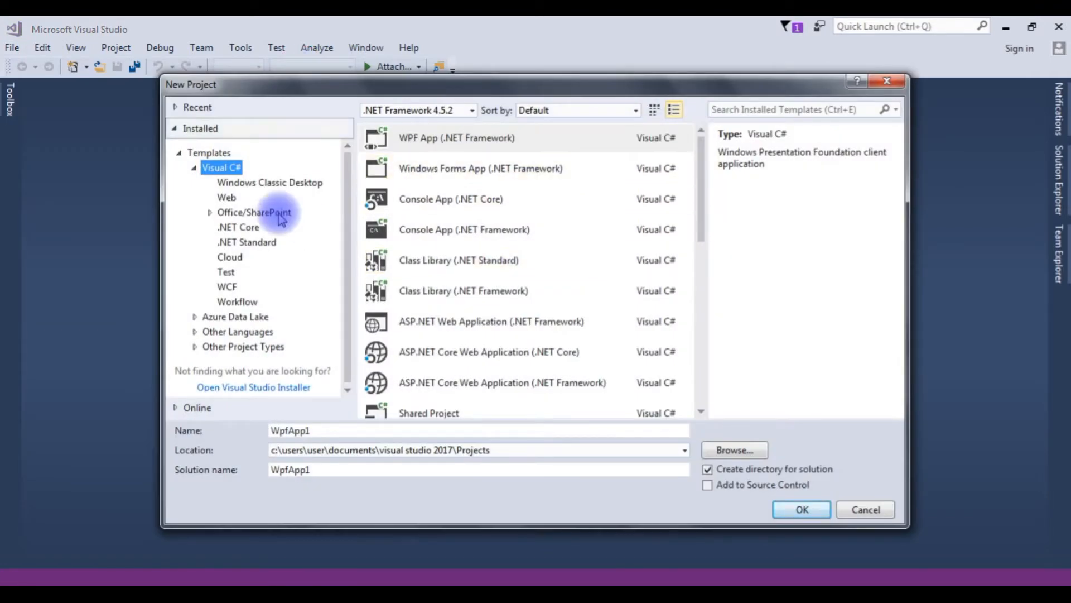
{"action": "left_click", "coordinate": [226, 198]}
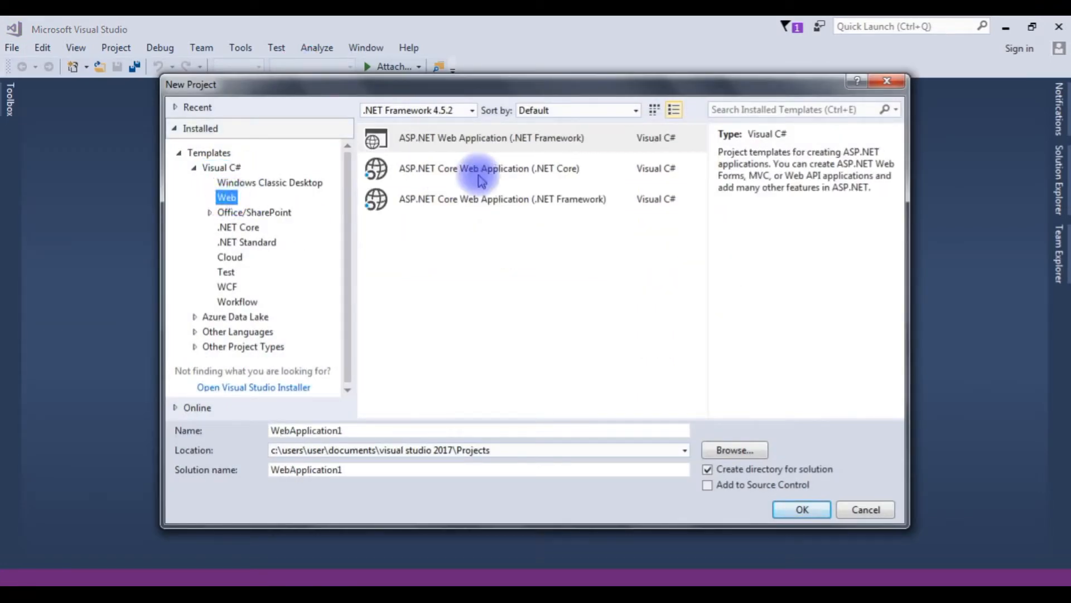
{"action": "mouse_move", "coordinate": [457, 137]}
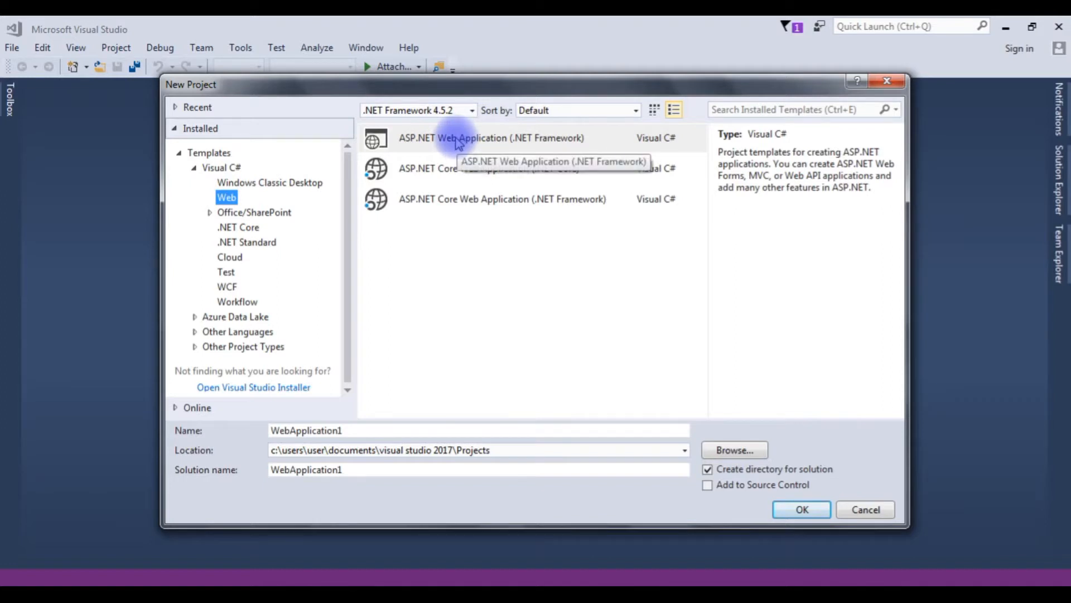
{"action": "left_click", "coordinate": [491, 137]}
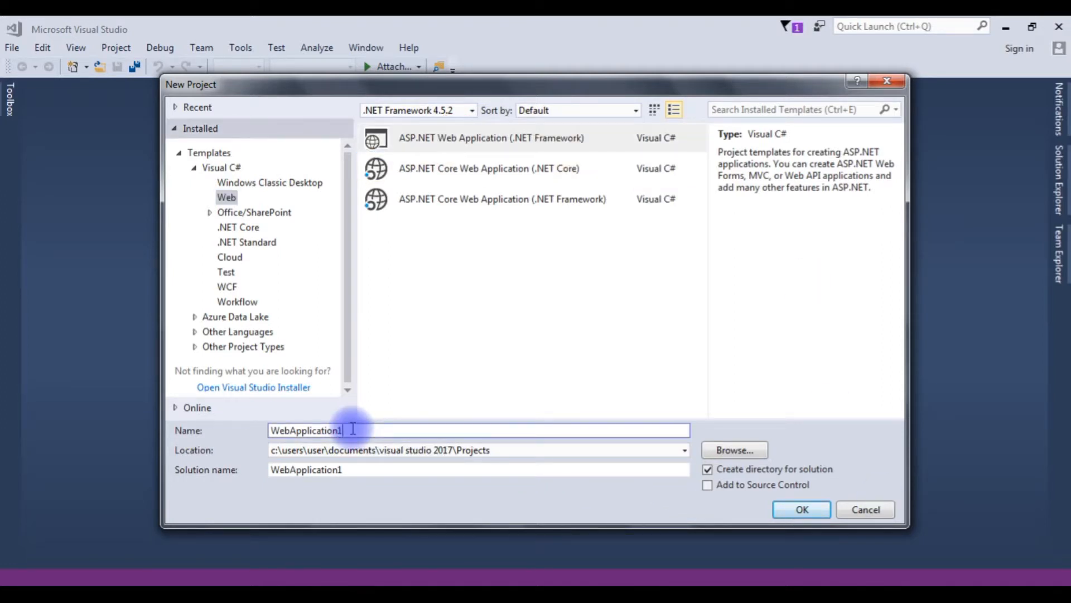
- Name the project Helloworld
{"action": "type", "text": "H"}
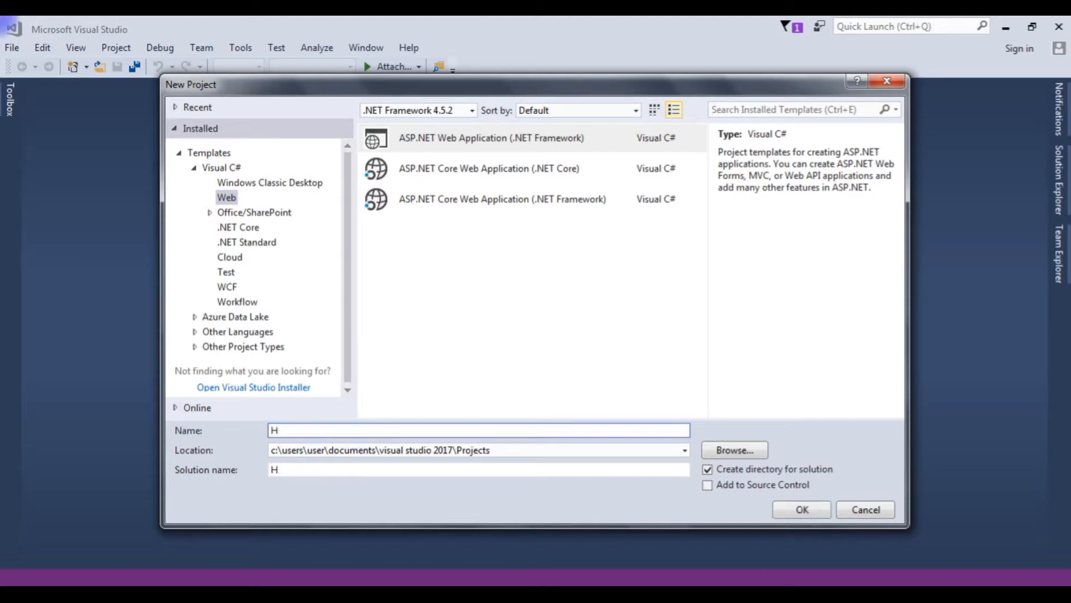
{"action": "type", "text": "ellowor"}
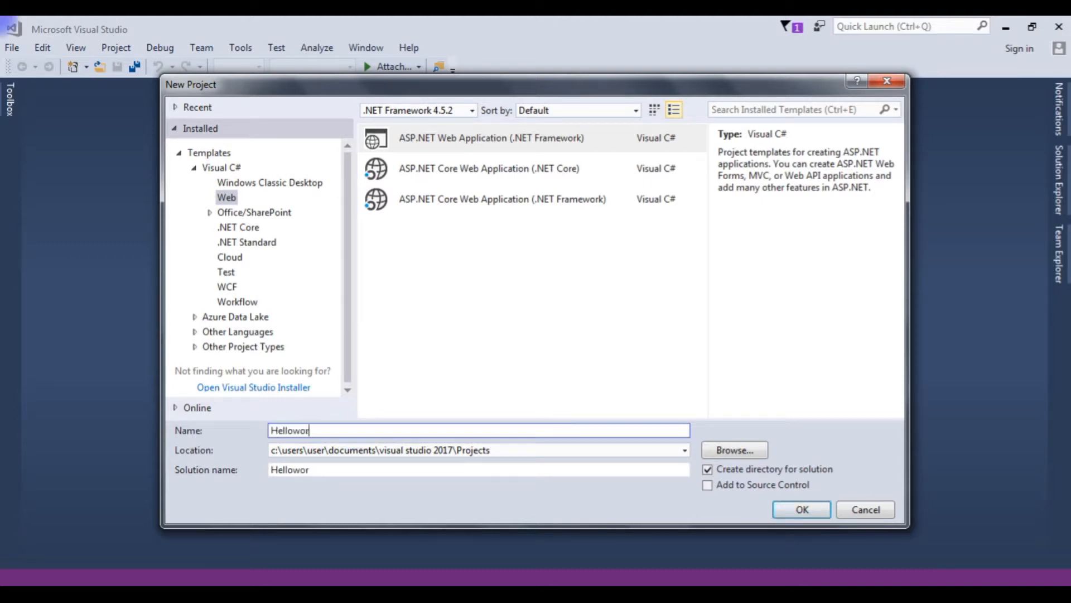
{"action": "type", "text": "ld"}
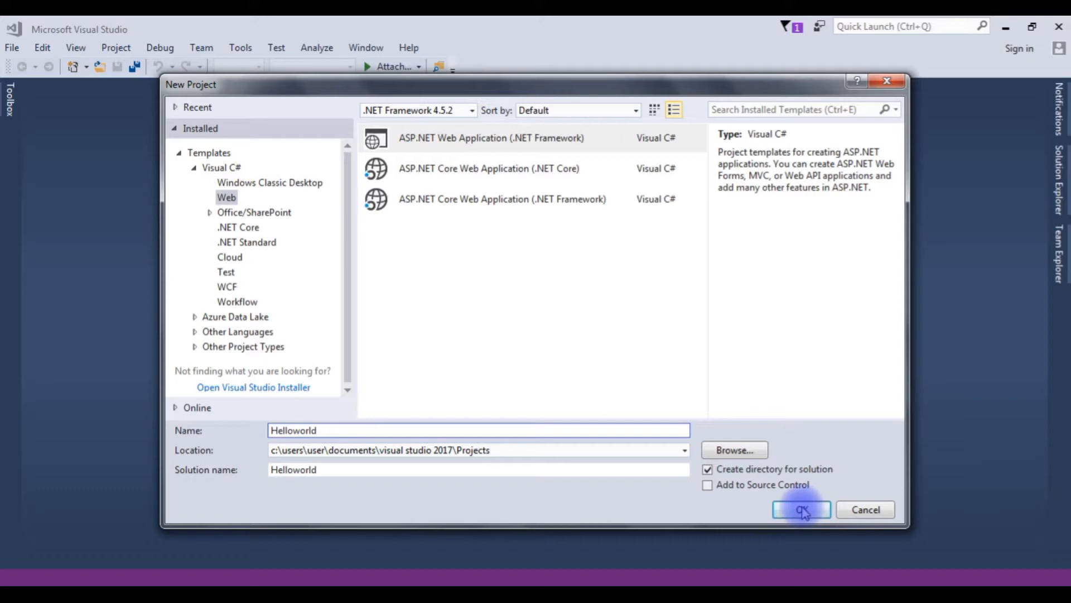
- Create the Helloworld project using the Web Forms template
{"action": "left_click", "coordinate": [801, 508]}
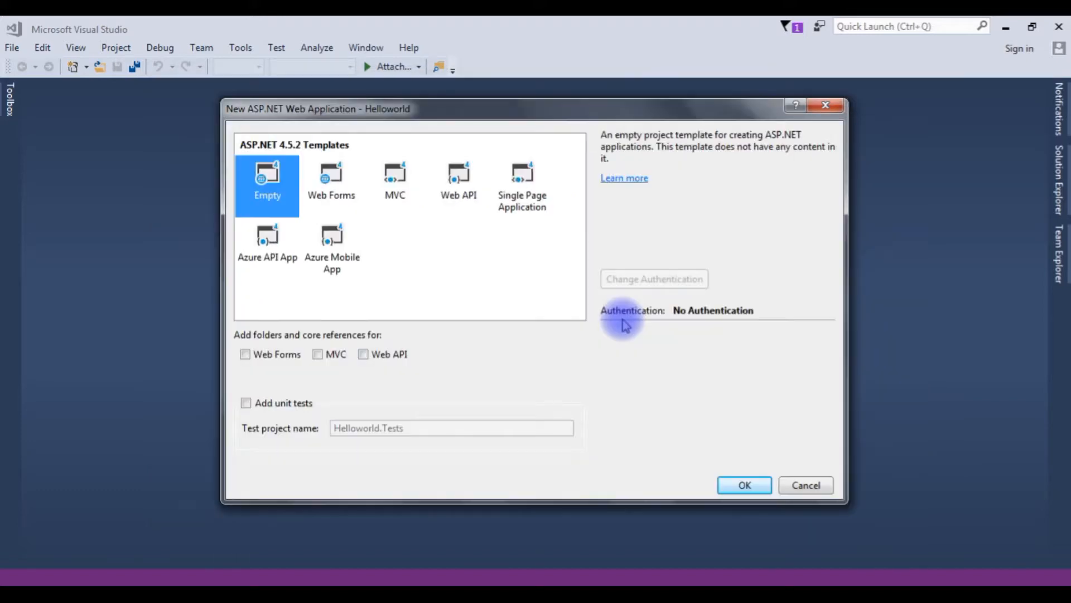
{"action": "mouse_move", "coordinate": [608, 386]}
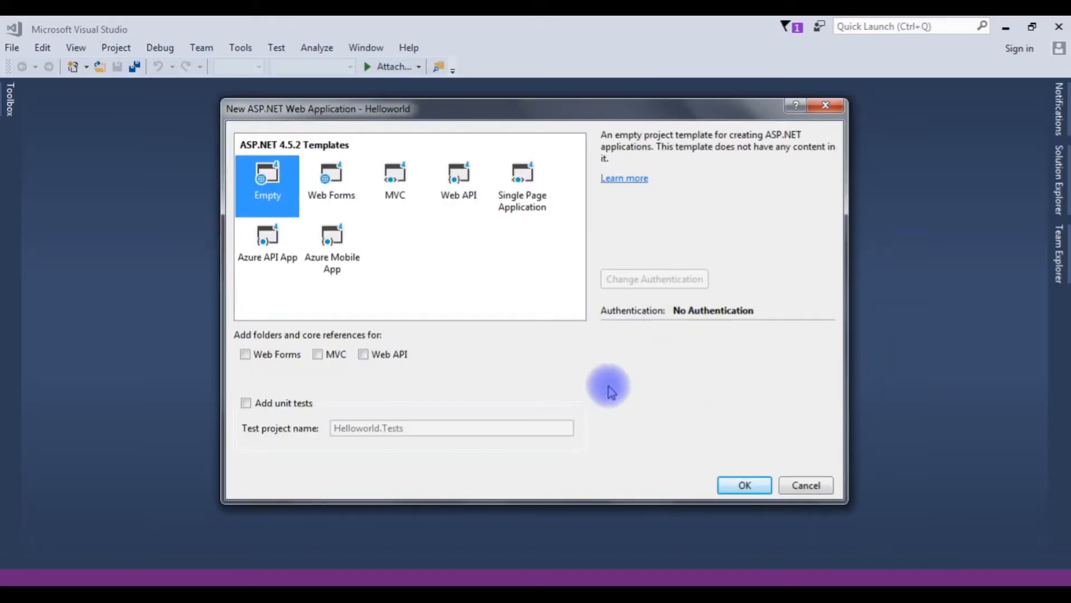
{"action": "mouse_move", "coordinate": [332, 174]}
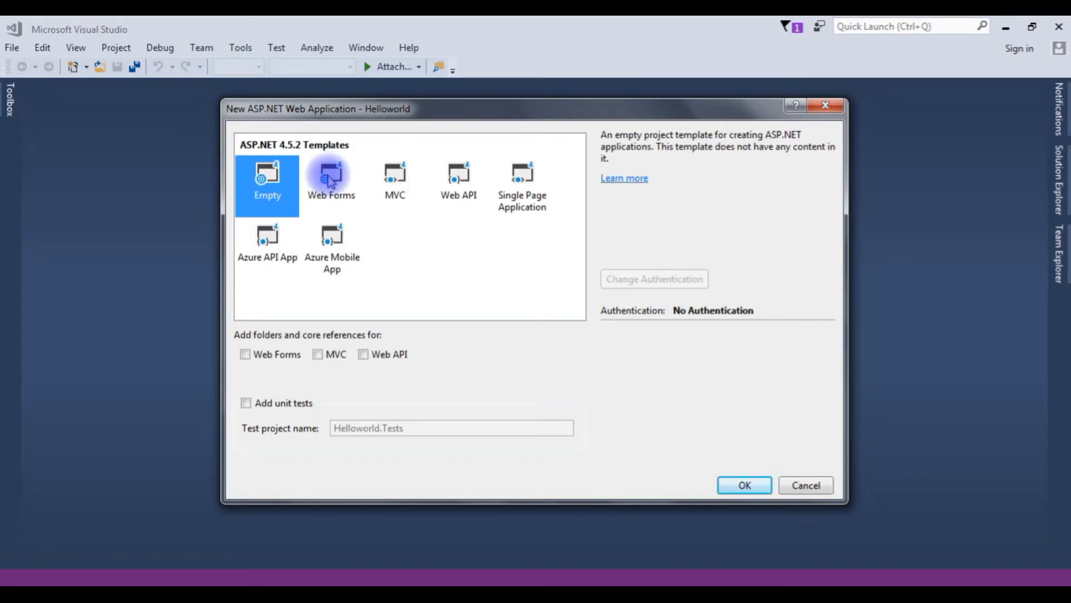
{"action": "left_click", "coordinate": [330, 181]}
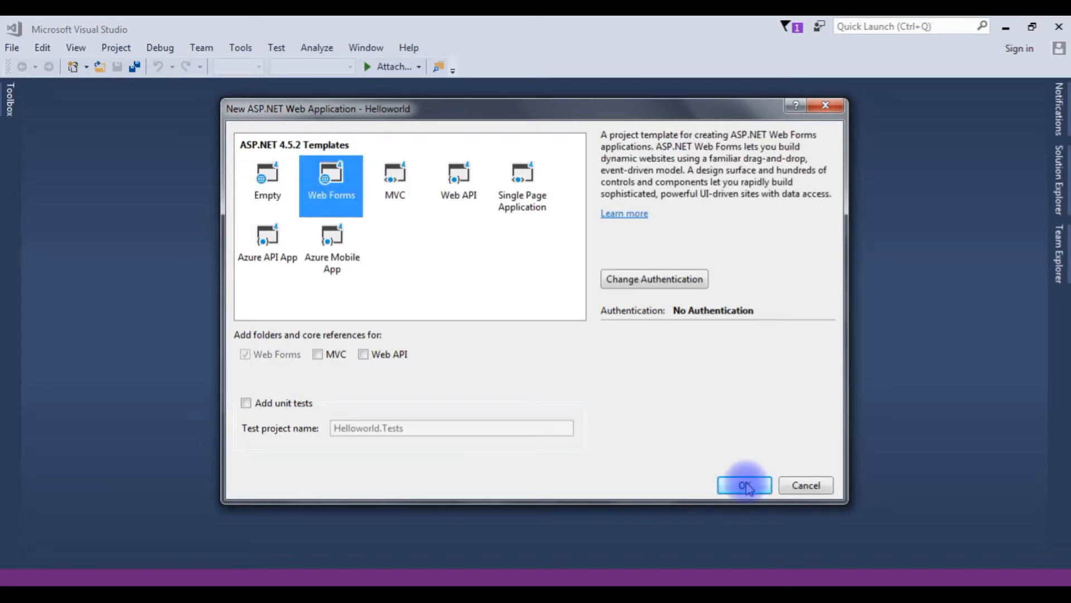
{"action": "left_click", "coordinate": [744, 485]}
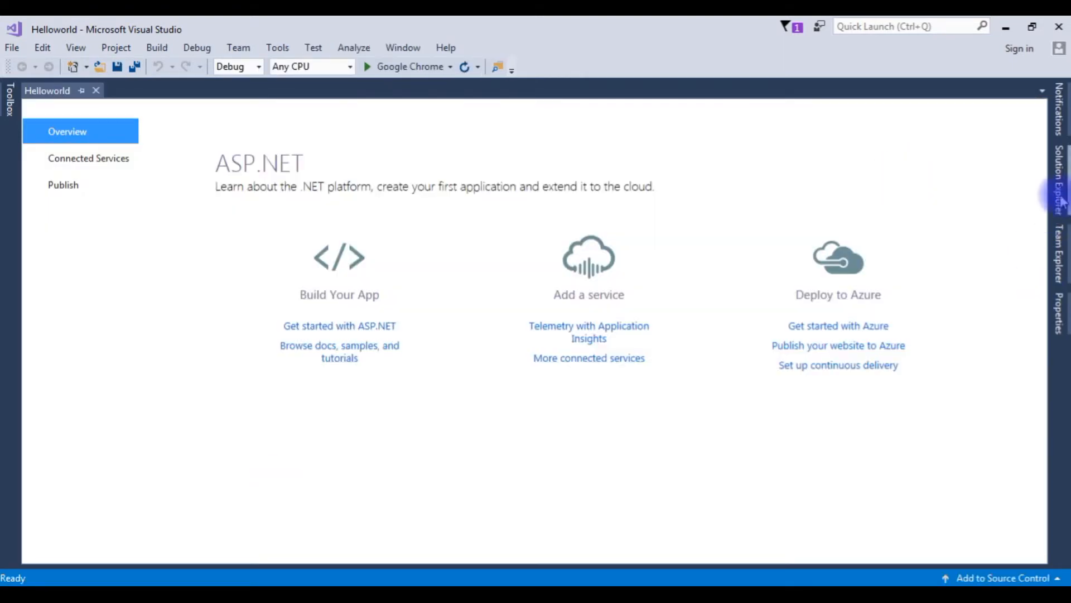
- Open Default.aspx from Solution Explorer in the code editor
{"action": "left_click", "coordinate": [1060, 198]}
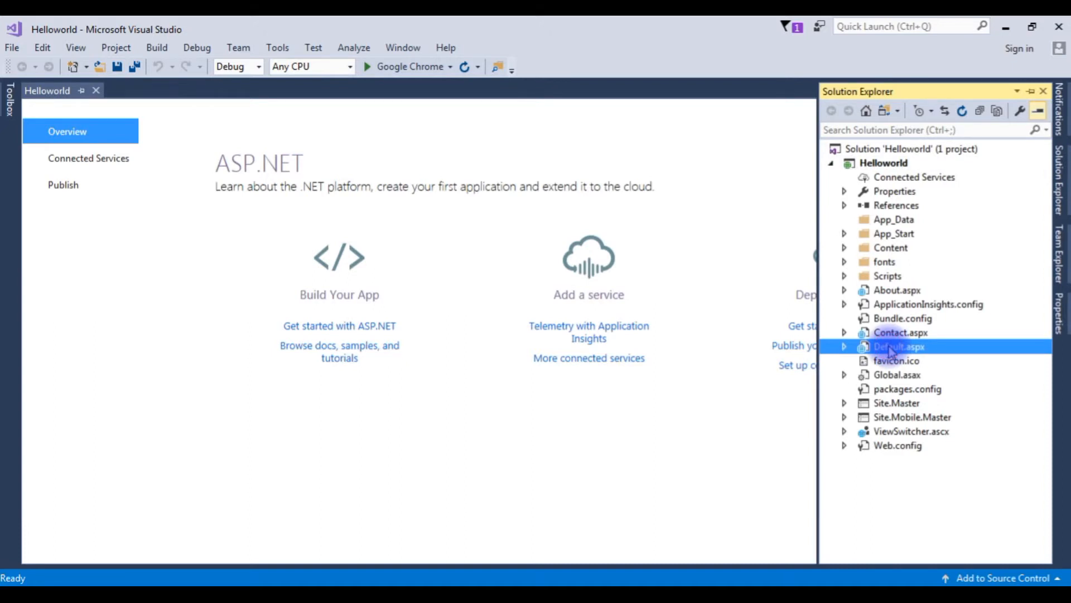
{"action": "double_click", "coordinate": [897, 346]}
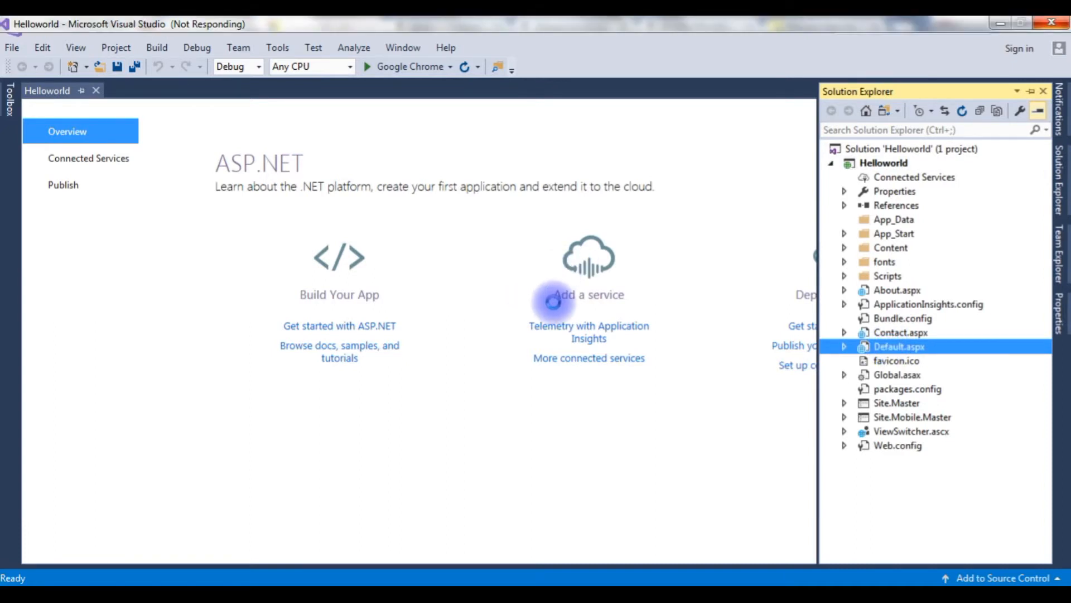
{"action": "double_click", "coordinate": [898, 346]}
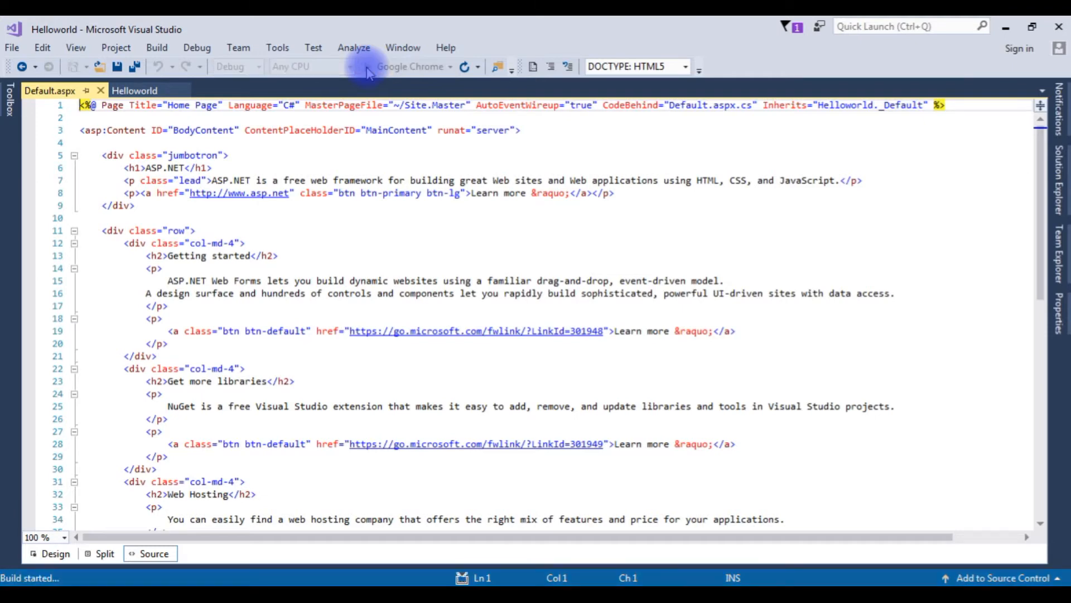
- Run Helloworld in Chrome, dismiss the 'unable to start program' error and close the browser
{"action": "left_click", "coordinate": [368, 66]}
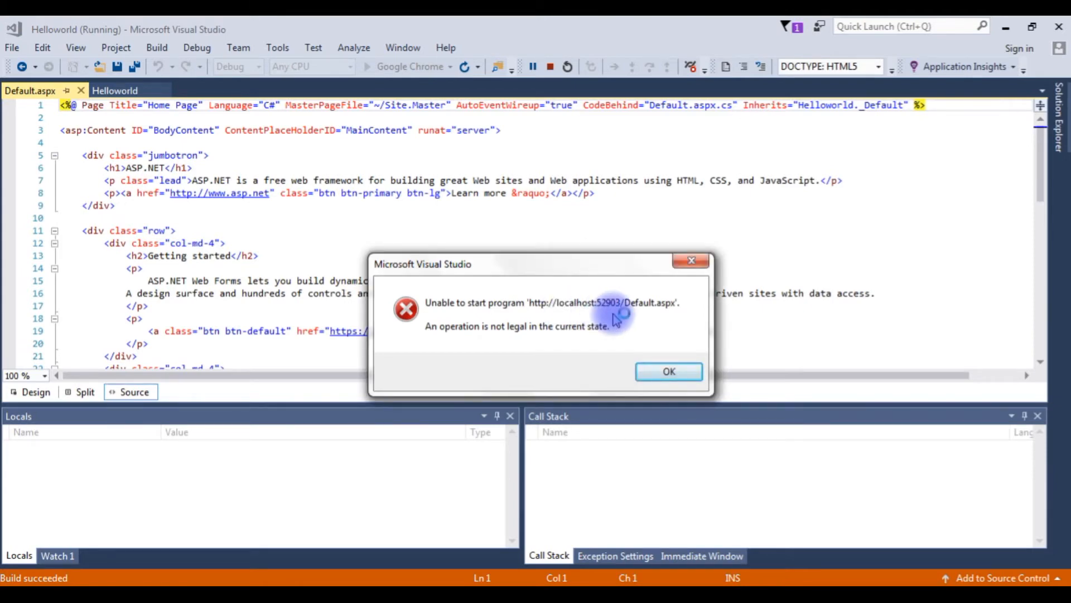
{"action": "mouse_move", "coordinate": [594, 341]}
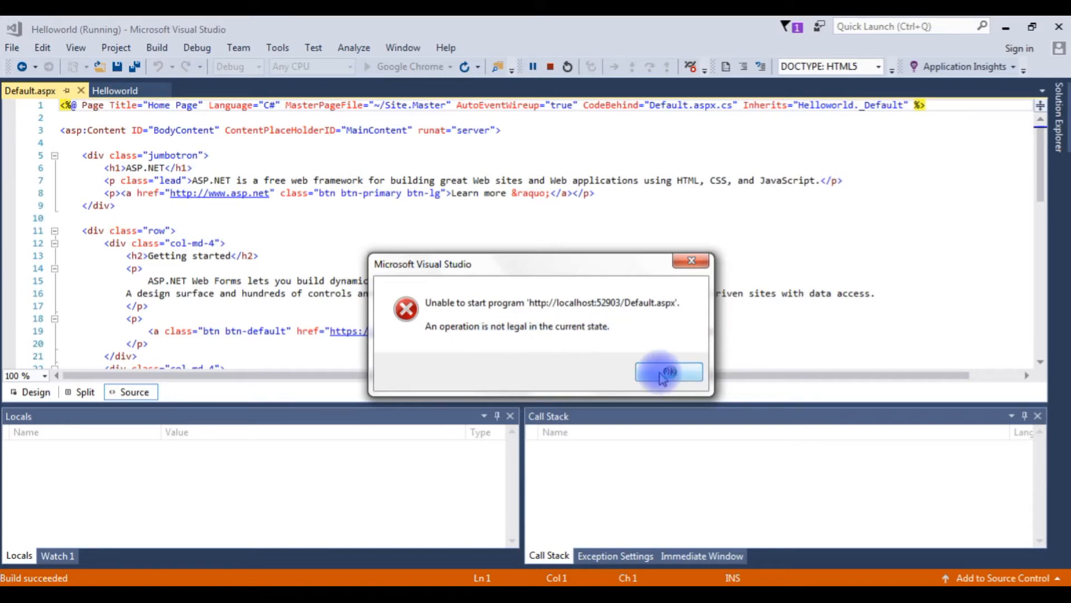
{"action": "left_click", "coordinate": [667, 370]}
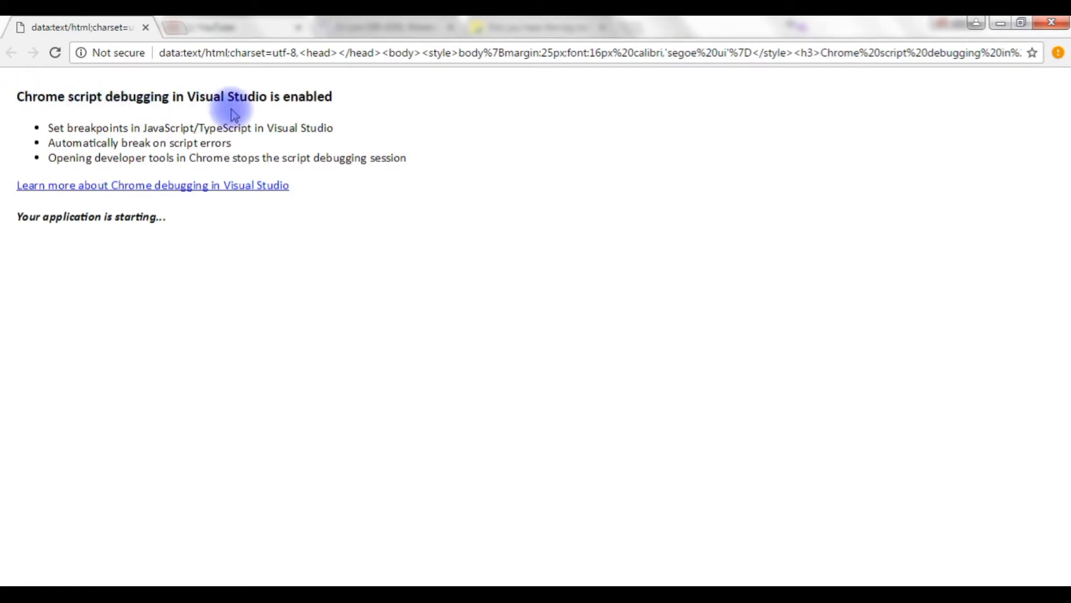
{"action": "left_click", "coordinate": [278, 36]}
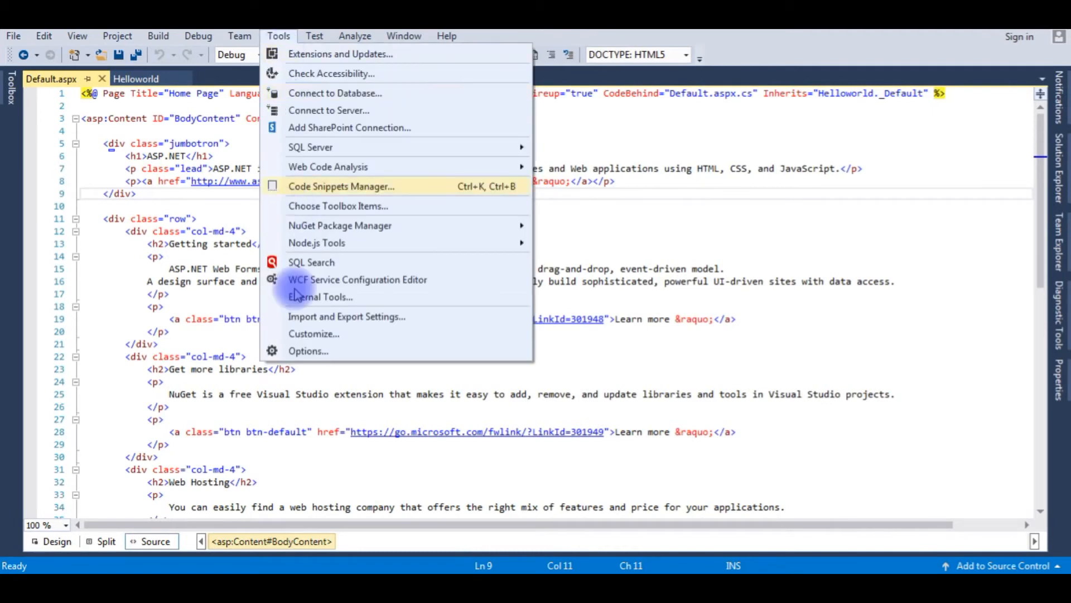
- Uncheck 'Enable JavaScript debugging for ASP.NET (Chrome and IE)' under Options > Debugging > General
{"action": "left_click", "coordinate": [308, 351]}
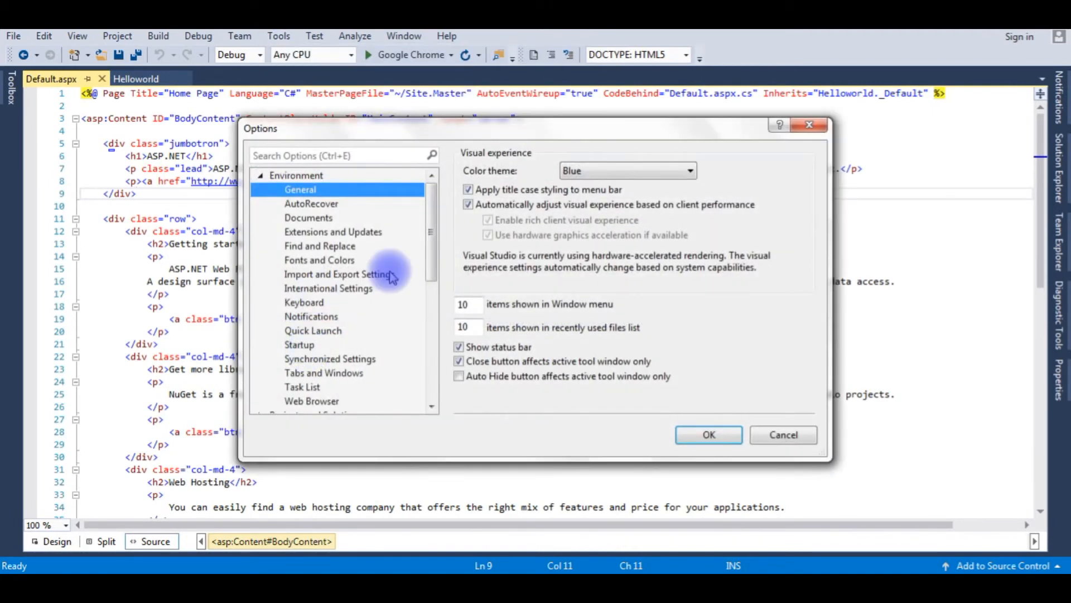
{"action": "scroll", "scroll_direction": "down", "scroll_amount": 3}
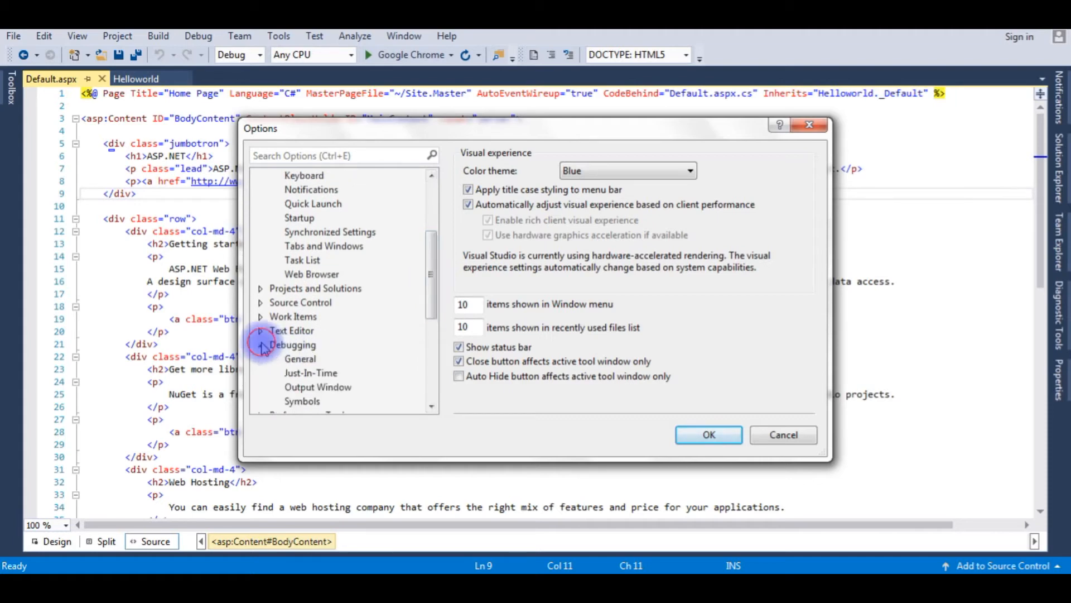
{"action": "left_click", "coordinate": [299, 358]}
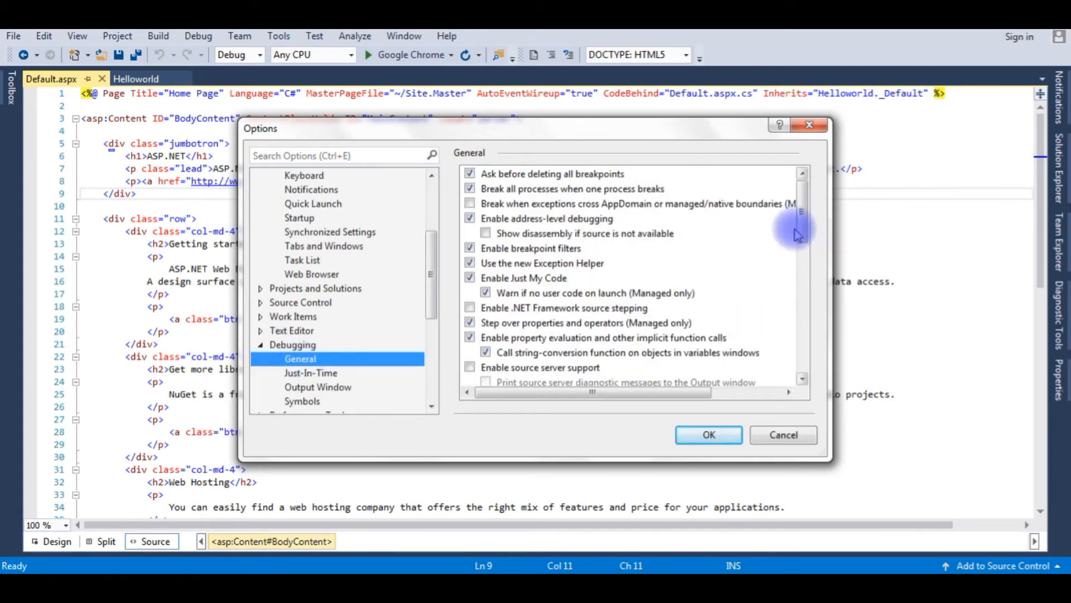
{"action": "scroll", "scroll_direction": "down", "scroll_amount": 3}
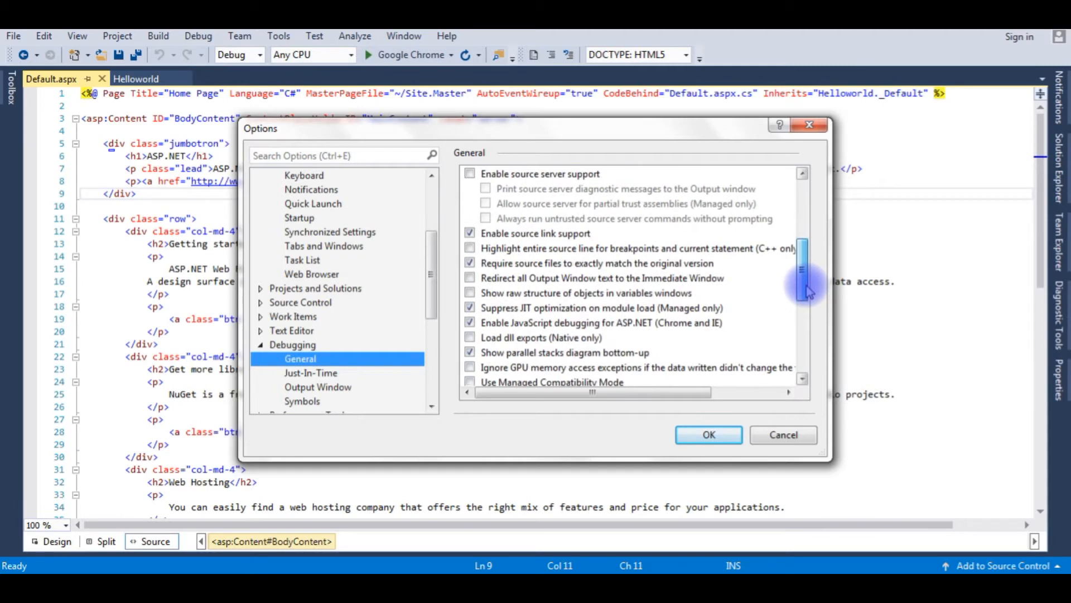
{"action": "scroll", "scroll_direction": "down", "scroll_amount": 3}
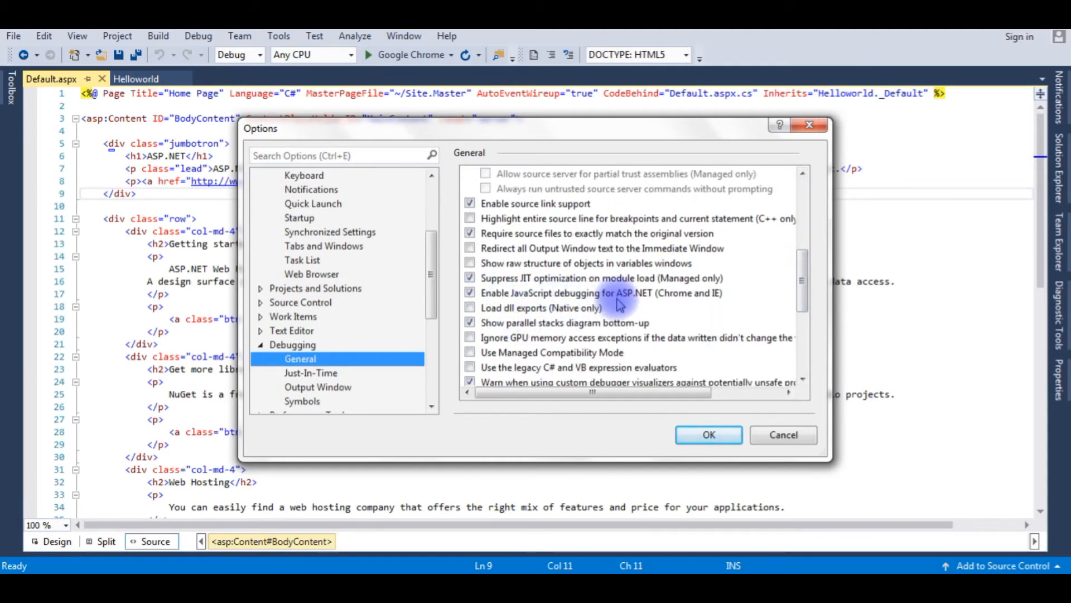
{"action": "mouse_move", "coordinate": [714, 303]}
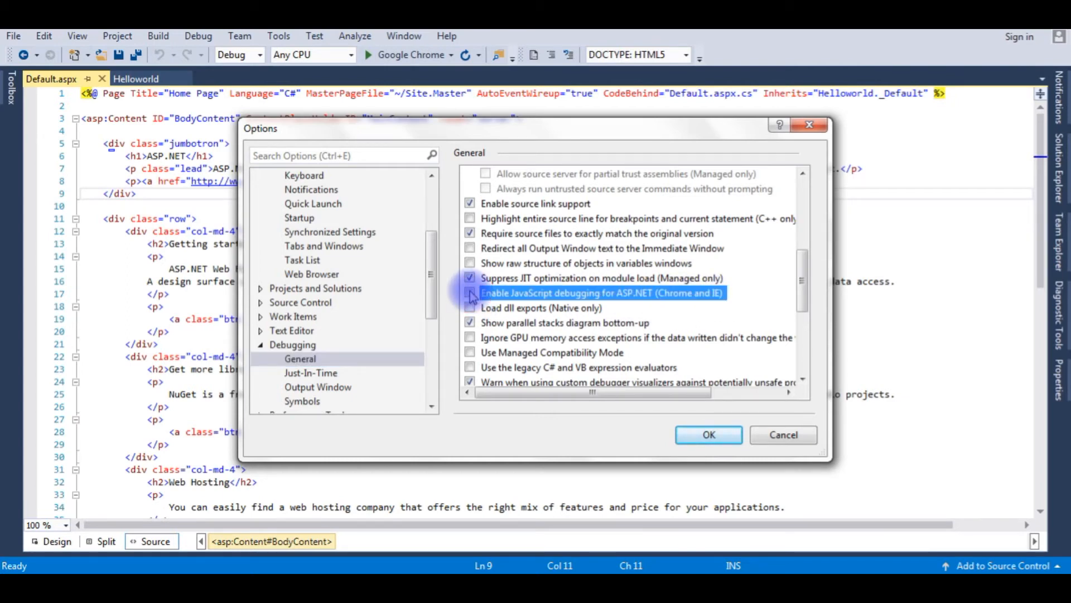
{"action": "left_click", "coordinate": [470, 292]}
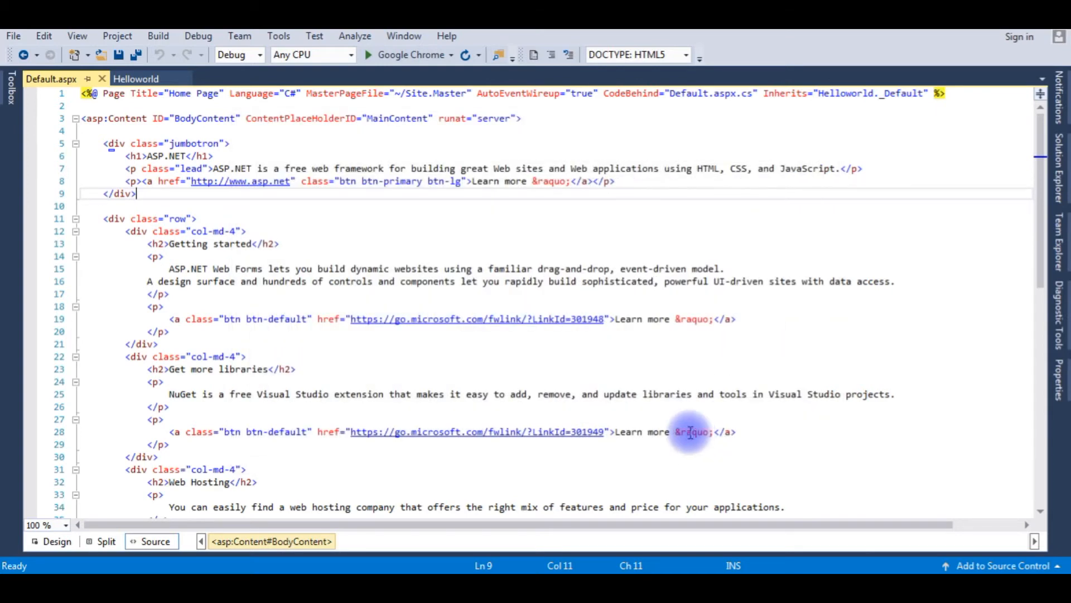
- Rebuild the whole Helloworld solution via Build Solution
{"action": "left_click", "coordinate": [158, 36]}
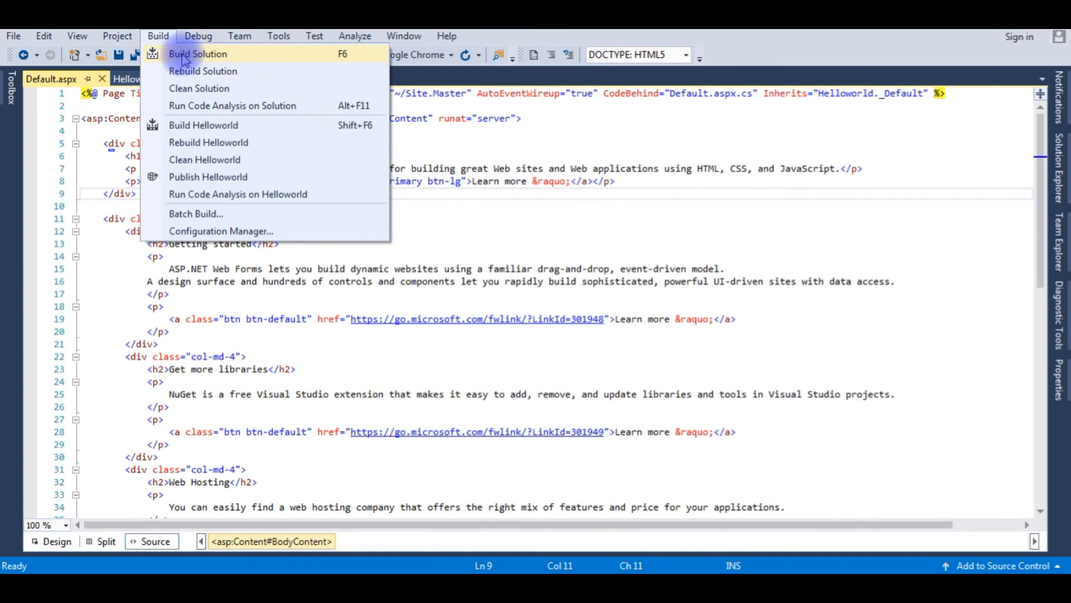
{"action": "left_click", "coordinate": [197, 54]}
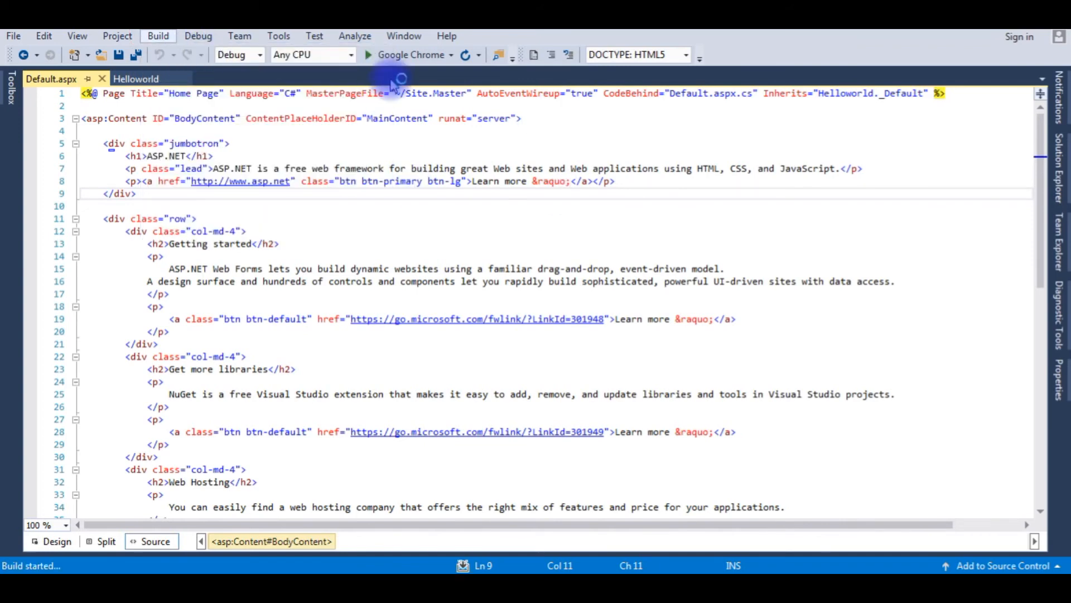